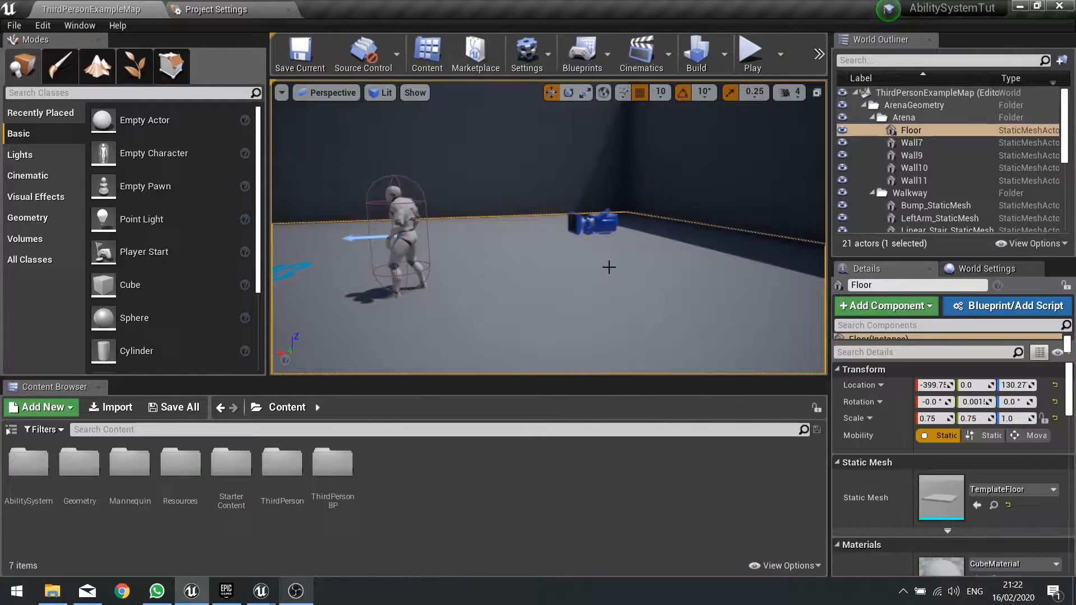
# Playtest the level to check health, mana and ability icons, then stop the session.
pyautogui.click(751, 55)
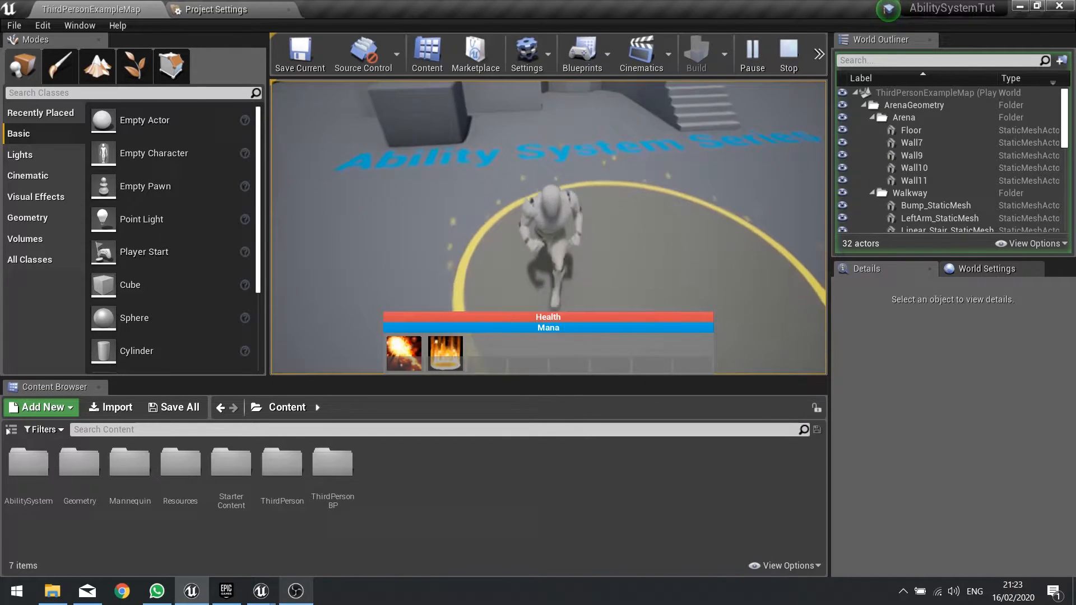
pyautogui.click(787, 54)
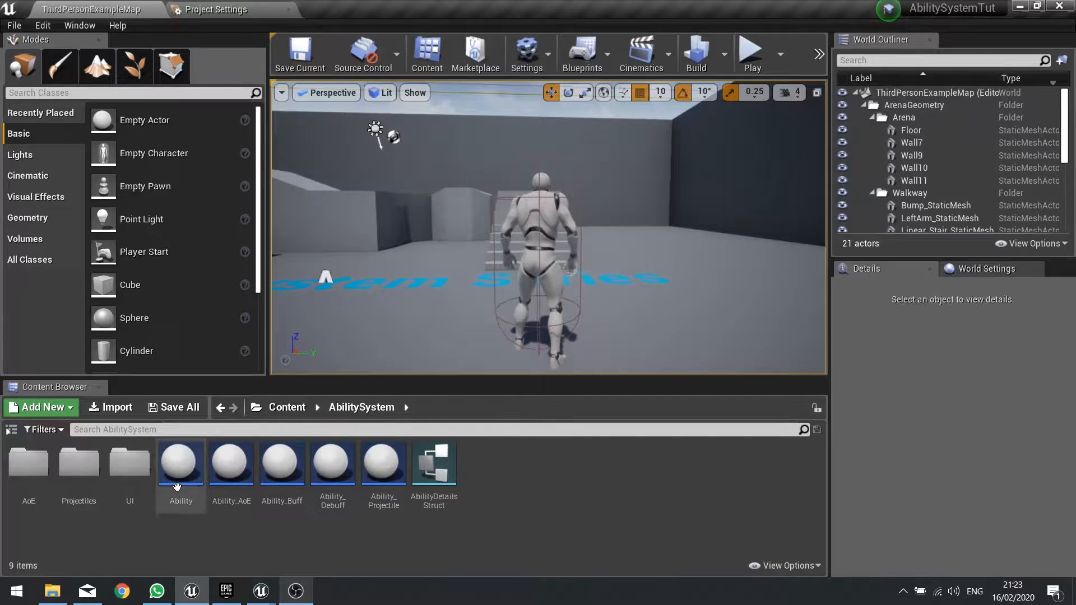
pyautogui.moveTo(281, 463)
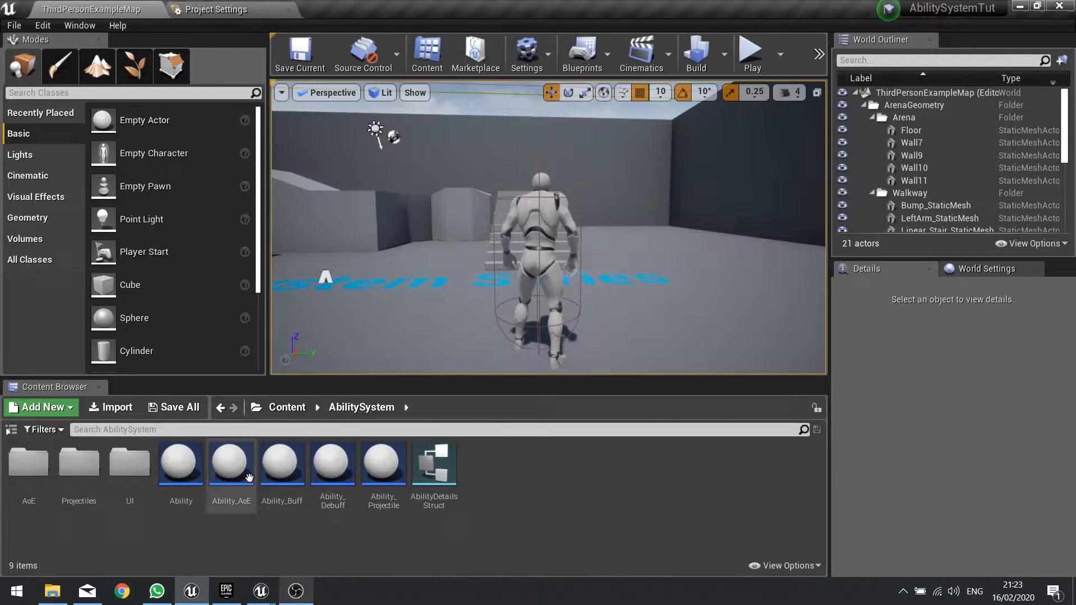
pyautogui.moveTo(281, 464)
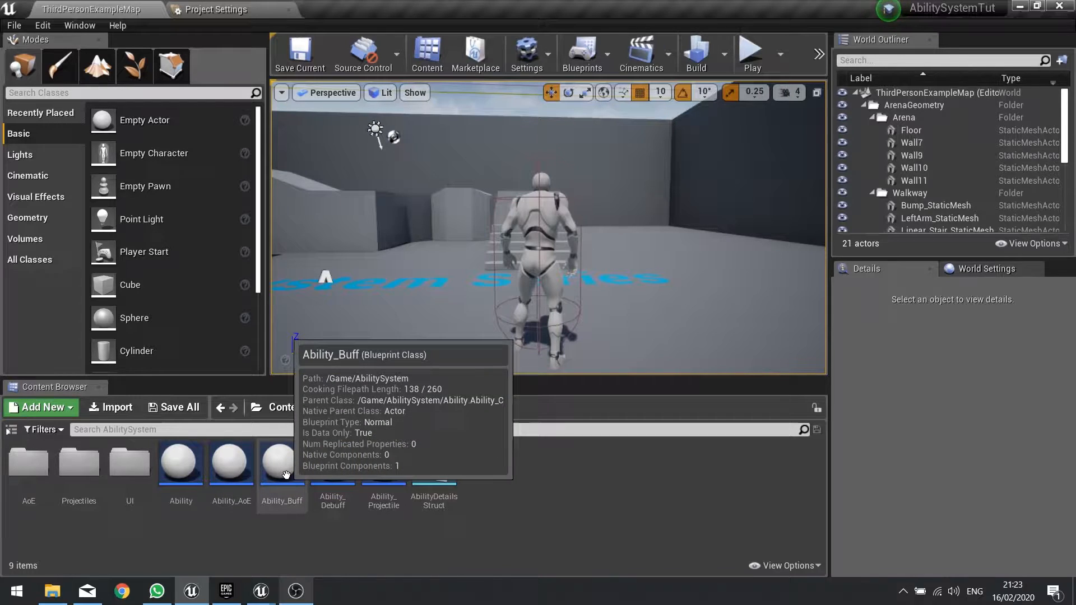
# Open Ability_Buff and place a Player Ref getter in its event graph.
pyautogui.doubleClick(281, 461)
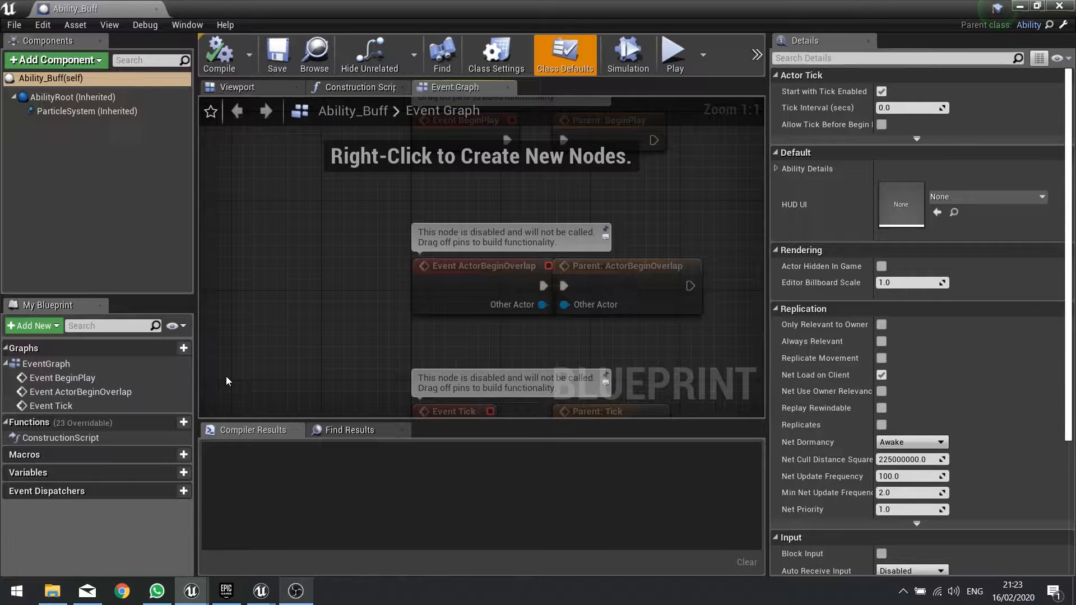
pyautogui.moveTo(623, 203)
pyautogui.write('playe')
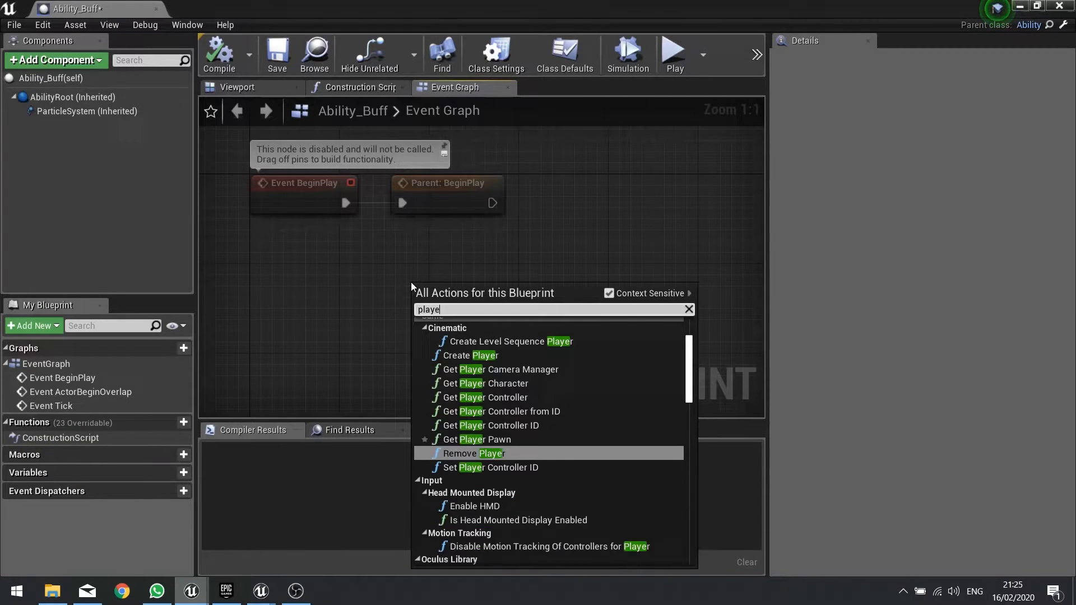
pyautogui.write('r')
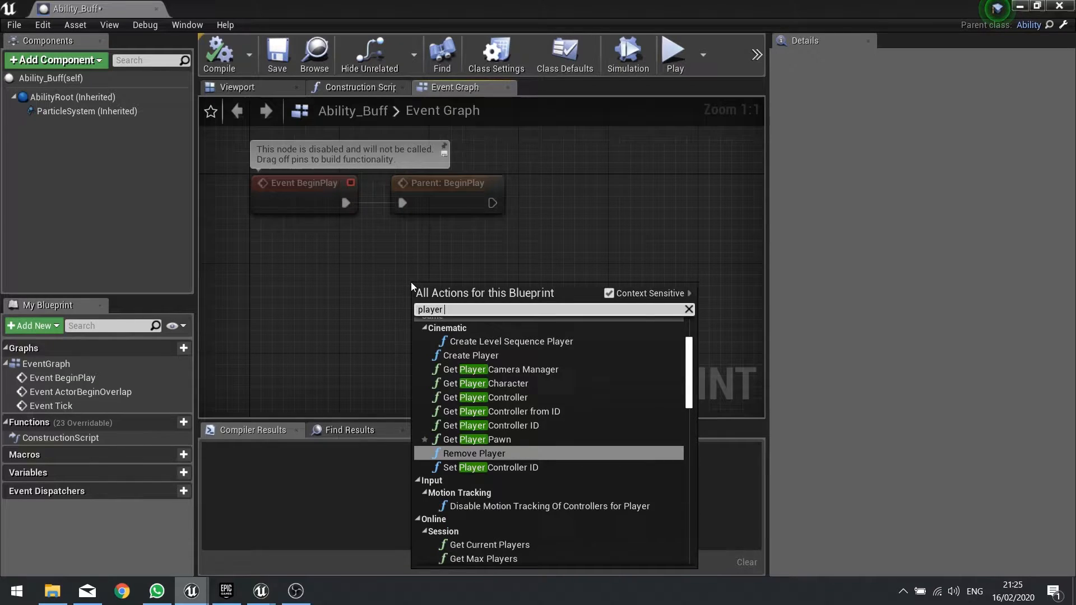
pyautogui.scroll(-3)
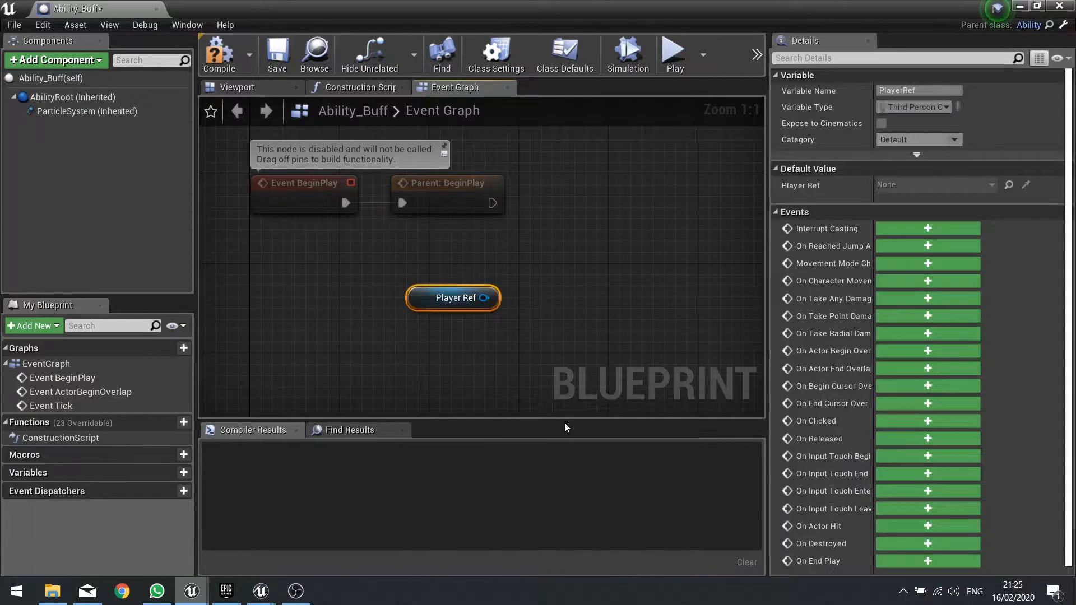
pyautogui.moveTo(453, 298); pyautogui.dragTo(419, 309)
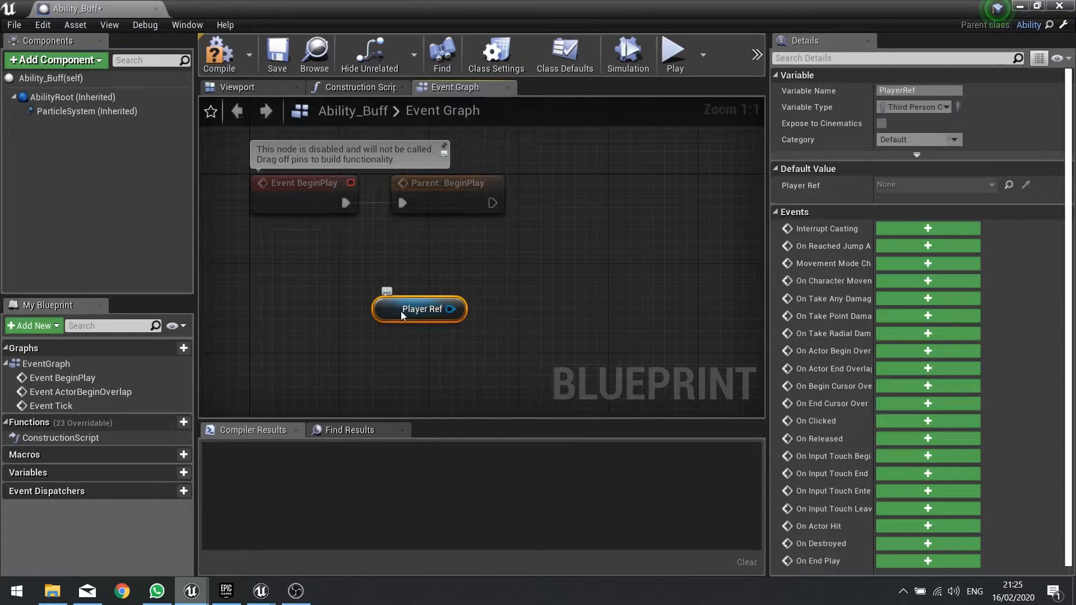
# Get the player's Mesh and add a Play Montage node set to AoE_Montage.
pyautogui.moveTo(419, 309); pyautogui.dragTo(443, 332)
pyautogui.write('get mesh')
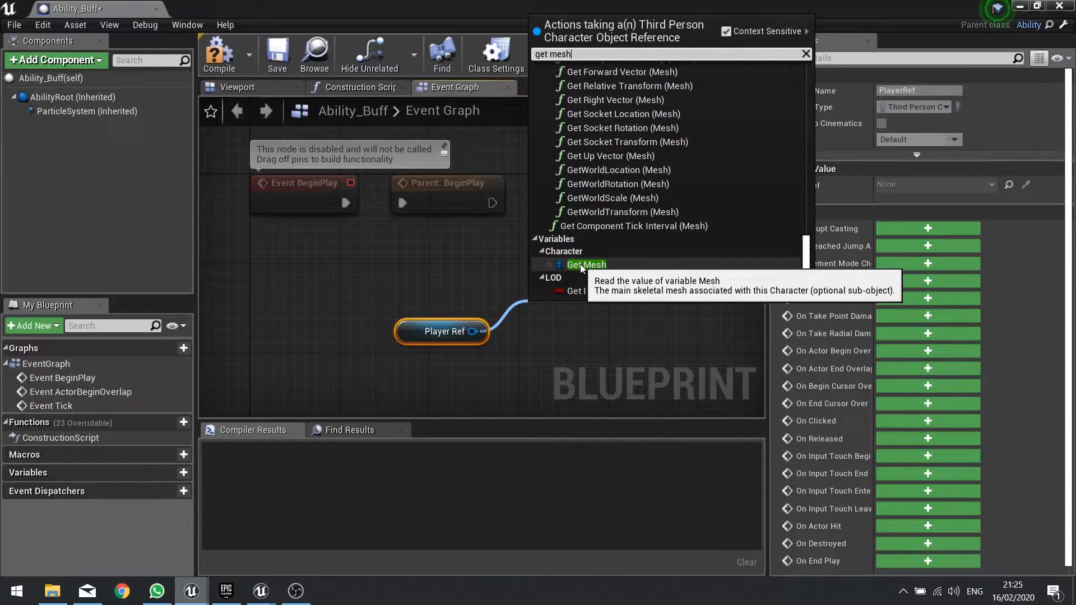
pyautogui.click(586, 264)
pyautogui.write('pl')
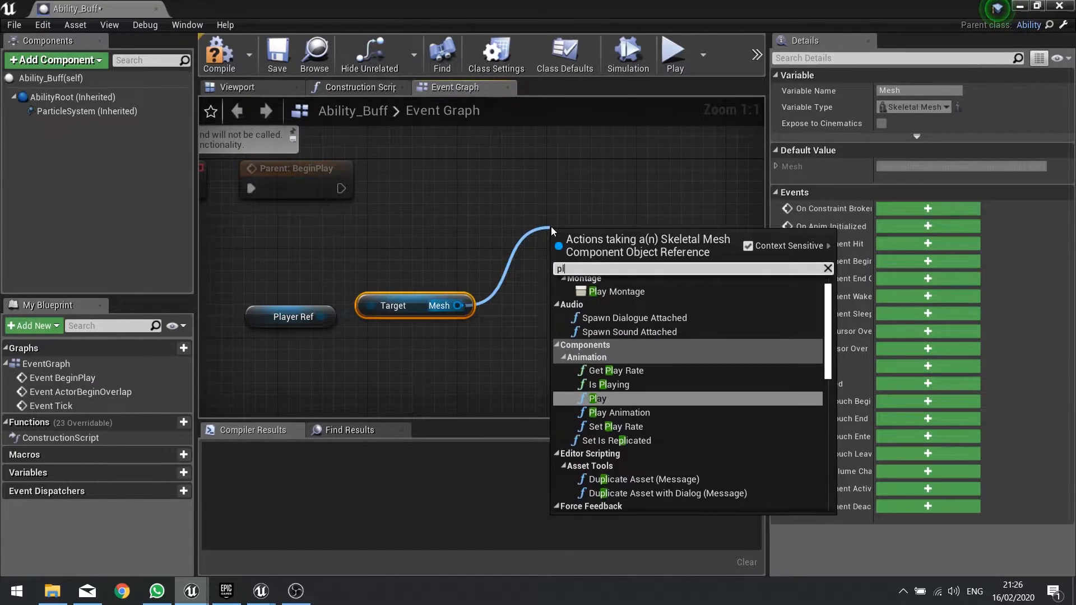
pyautogui.click(615, 291)
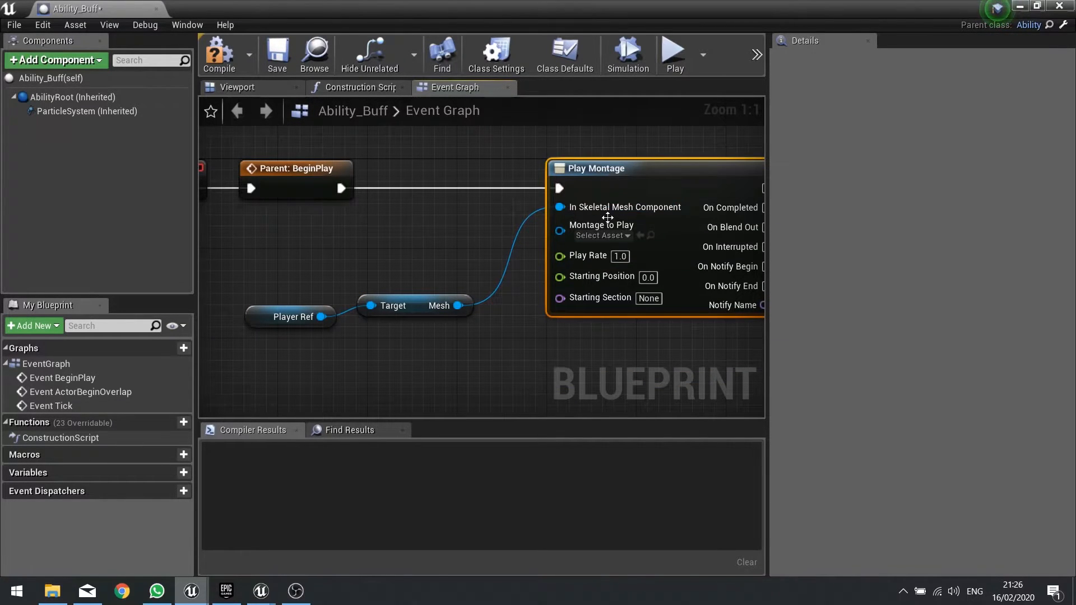
pyautogui.click(601, 235)
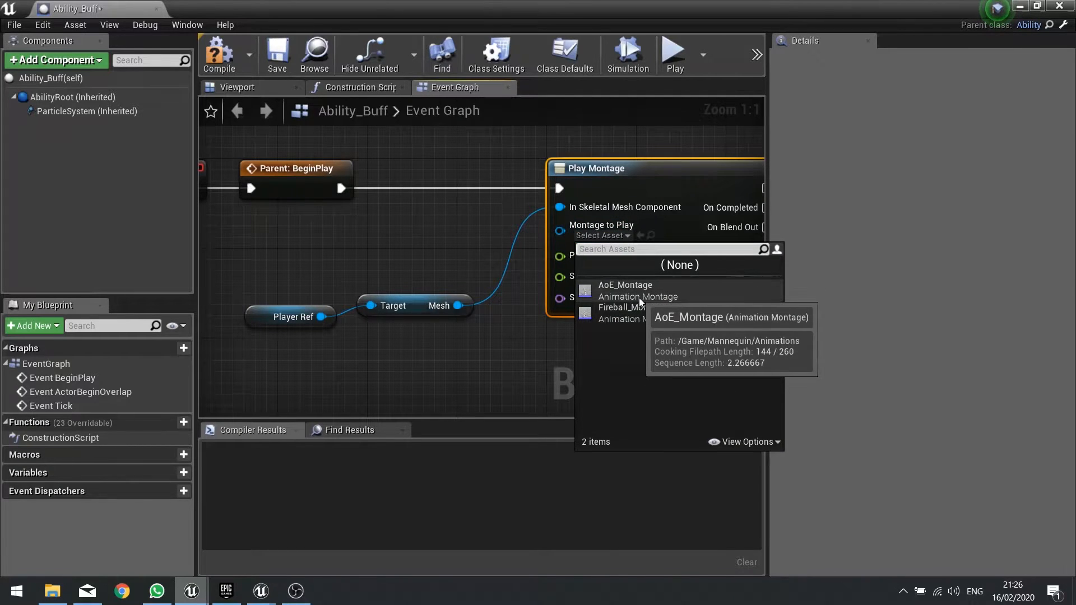
pyautogui.click(625, 284)
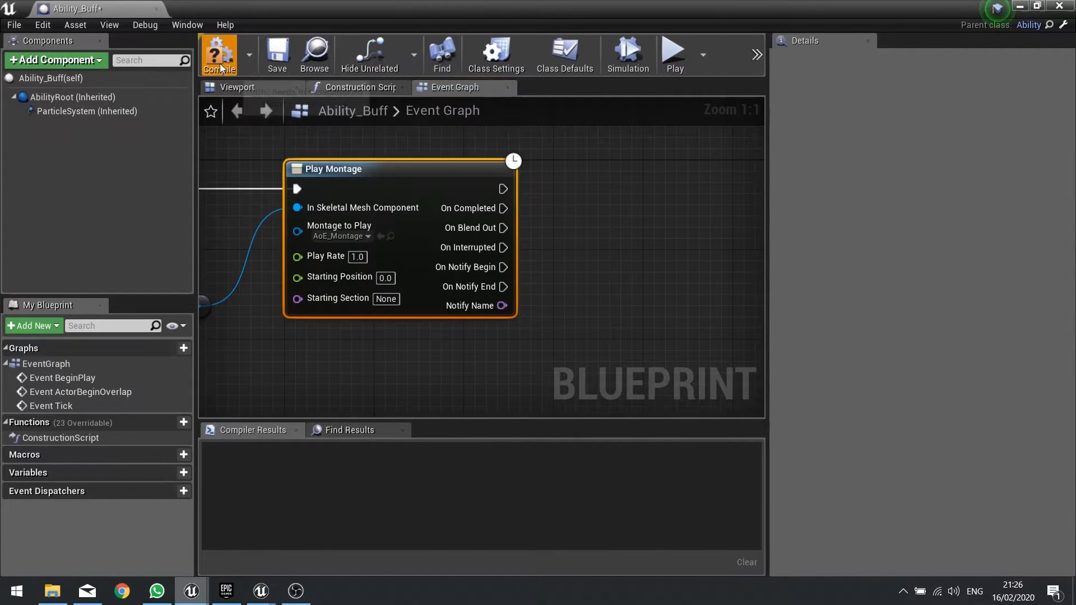
# Compile Ability_Buff and add an Event Cast Ability node to its graph.
pyautogui.click(219, 55)
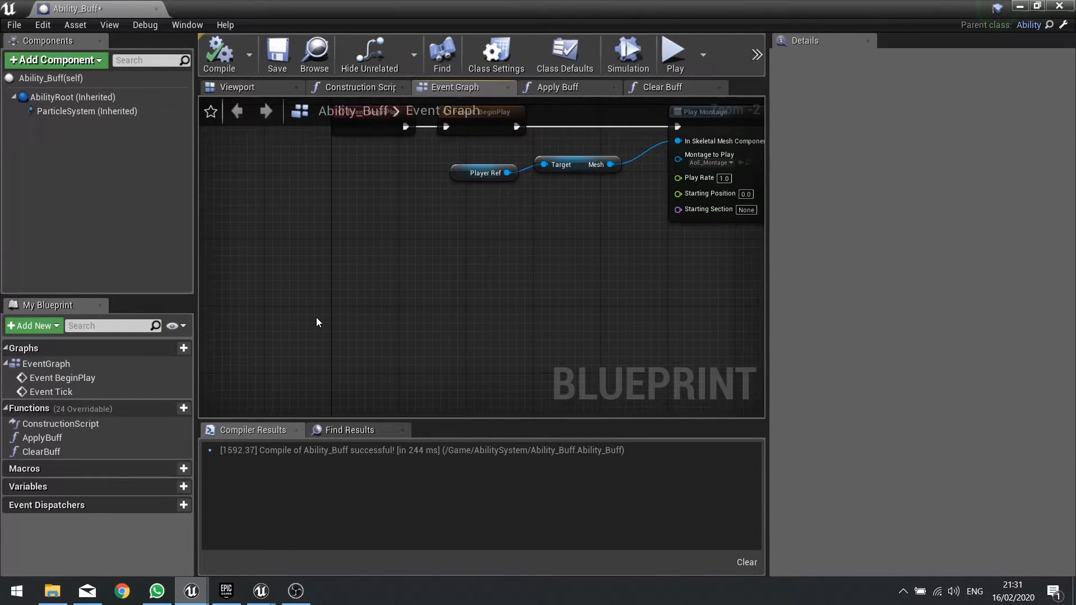
pyautogui.write('cast ability')
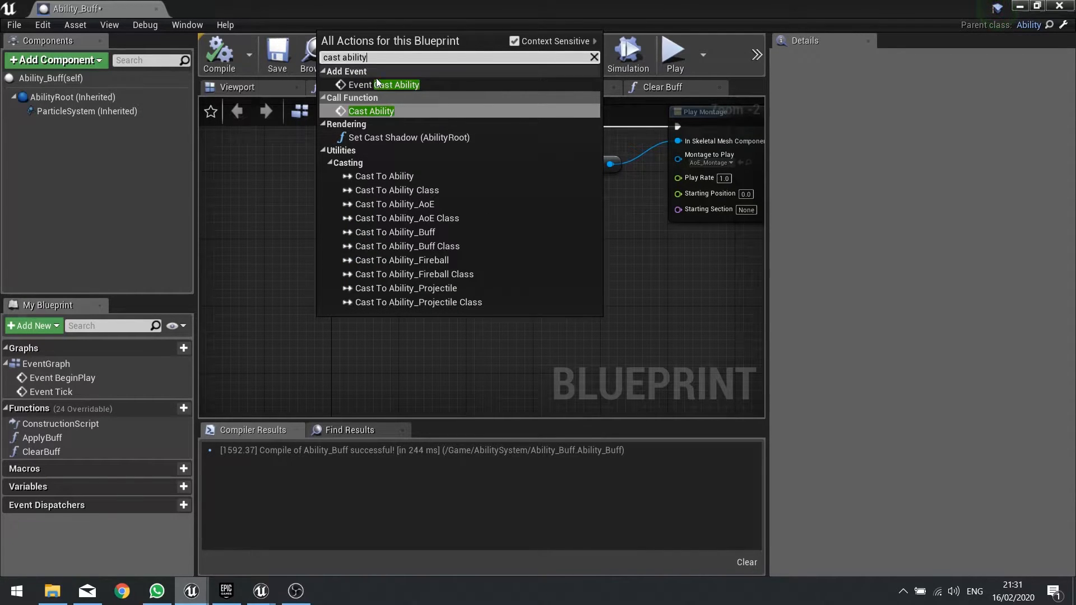
pyautogui.click(389, 85)
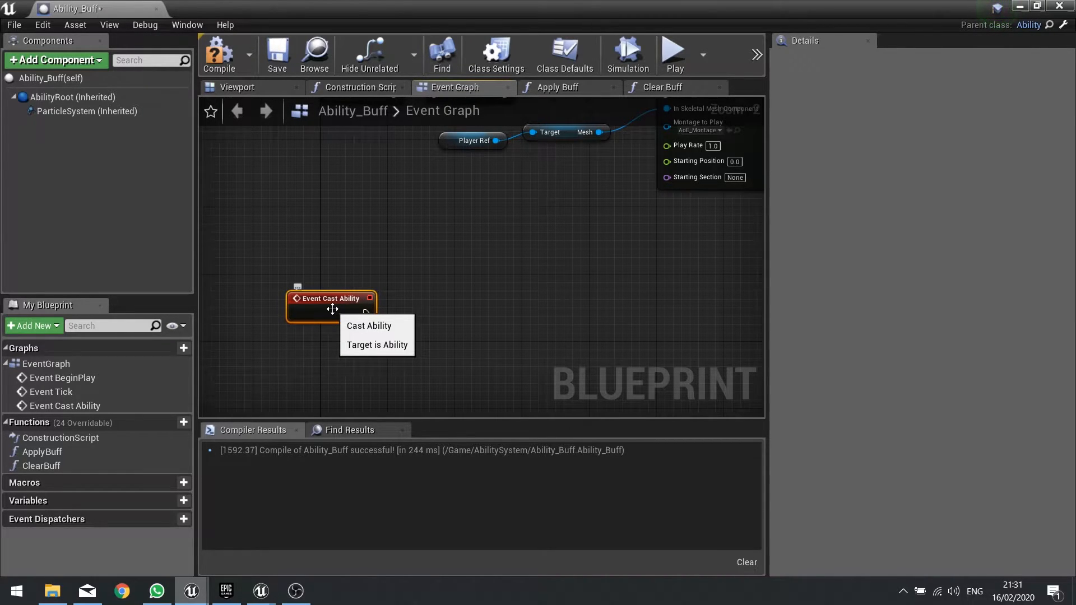
pyautogui.moveTo(333, 309); pyautogui.dragTo(339, 287)
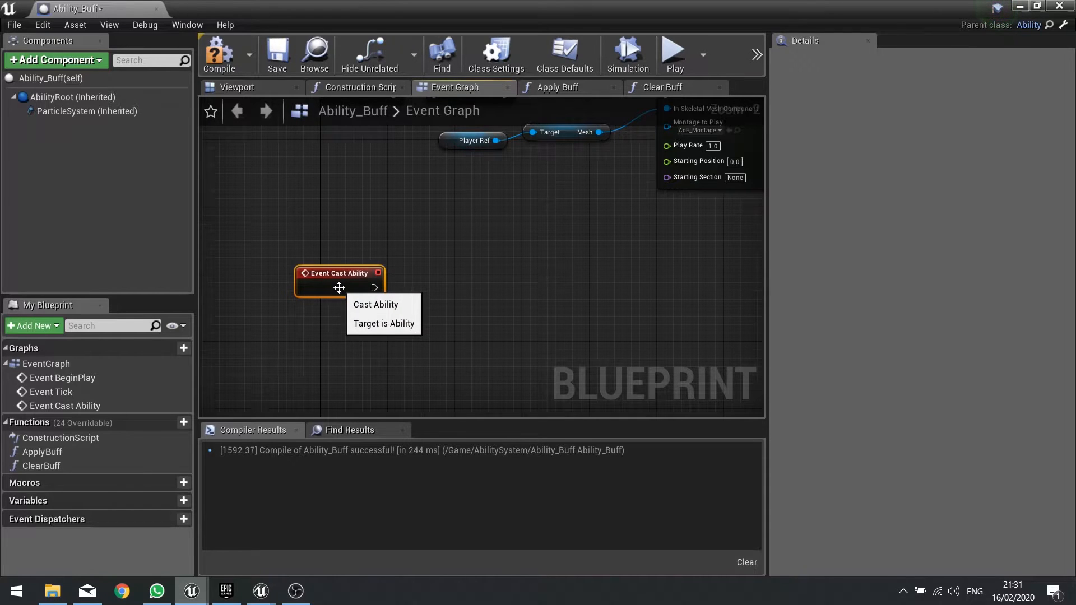
pyautogui.rightClick(339, 273)
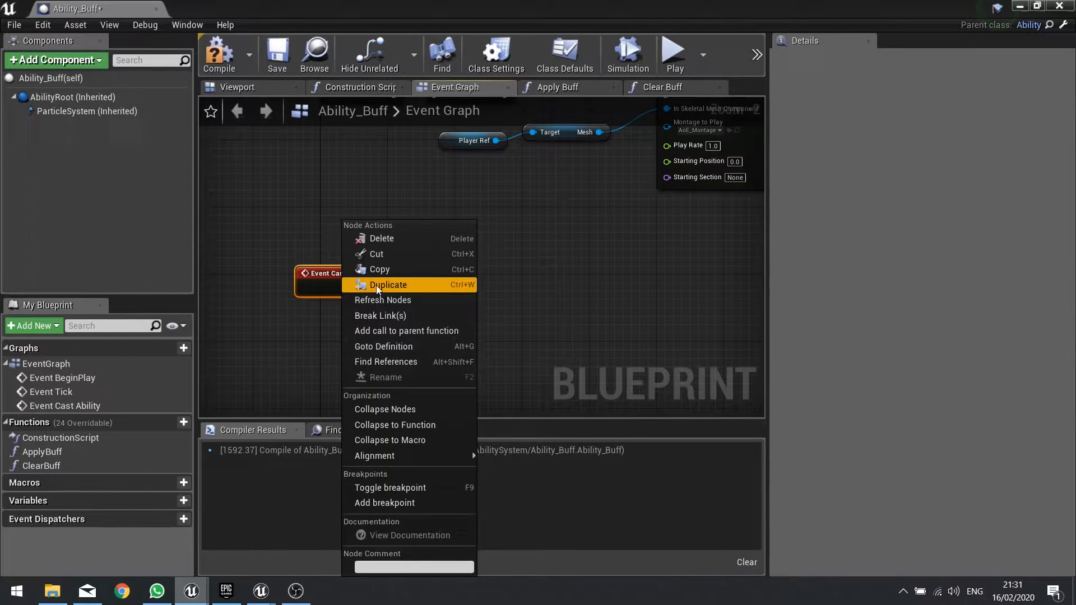
pyautogui.moveTo(301, 318)
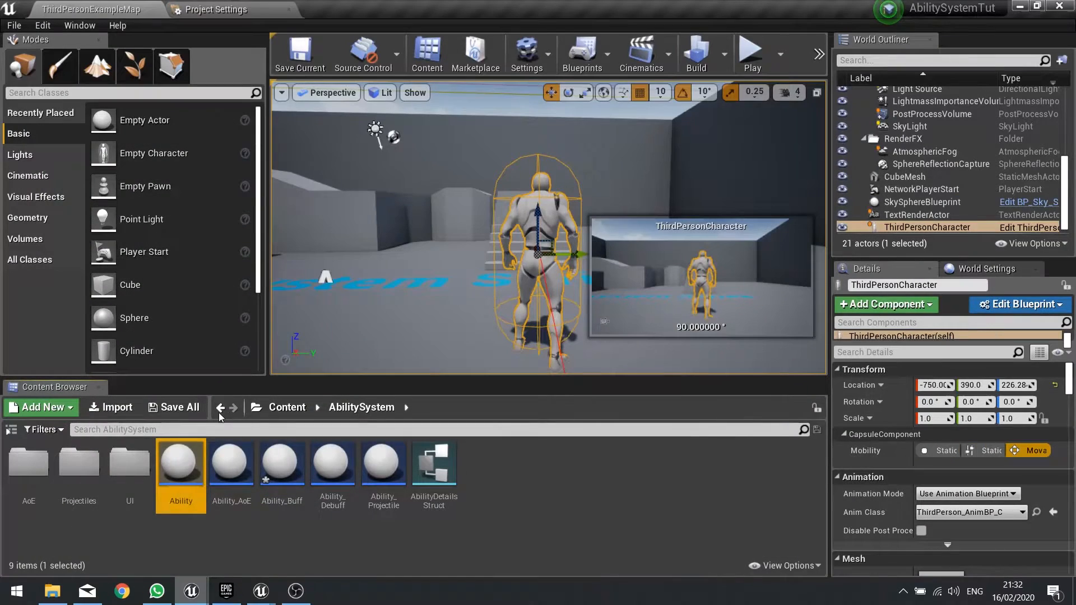
# Review the parent Ability blueprint's Event Graph and Cast Ability function, then return to Ability_Buff.
pyautogui.doubleClick(180, 464)
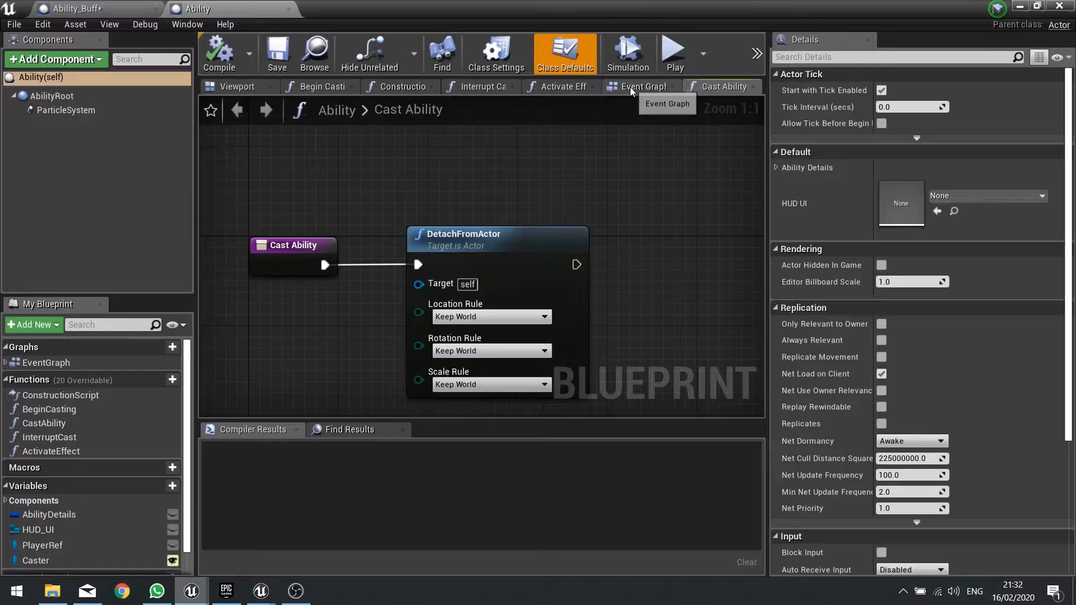
pyautogui.click(643, 87)
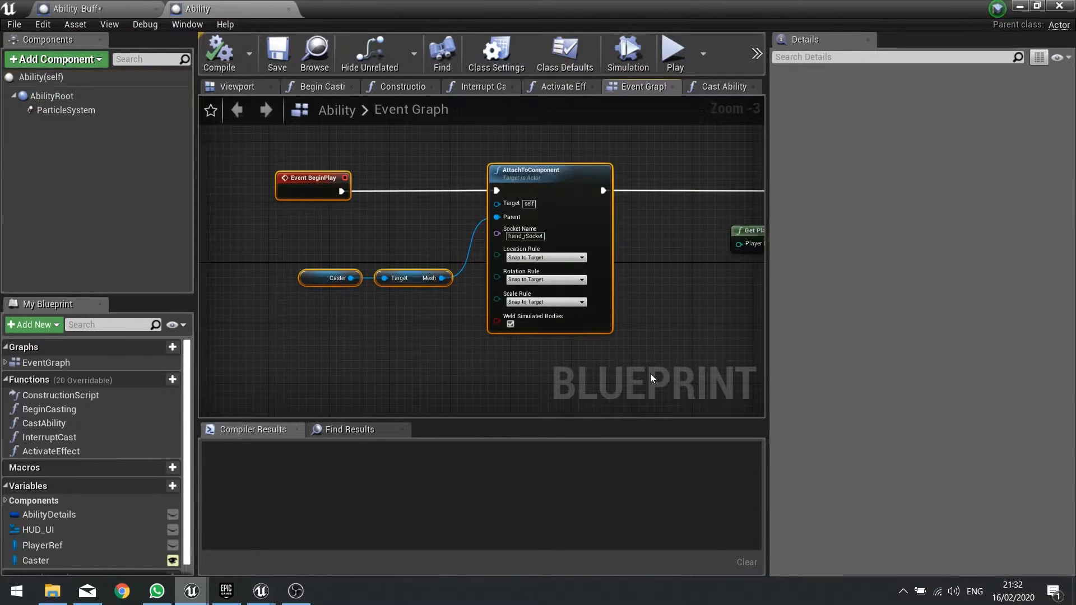
pyautogui.click(525, 236)
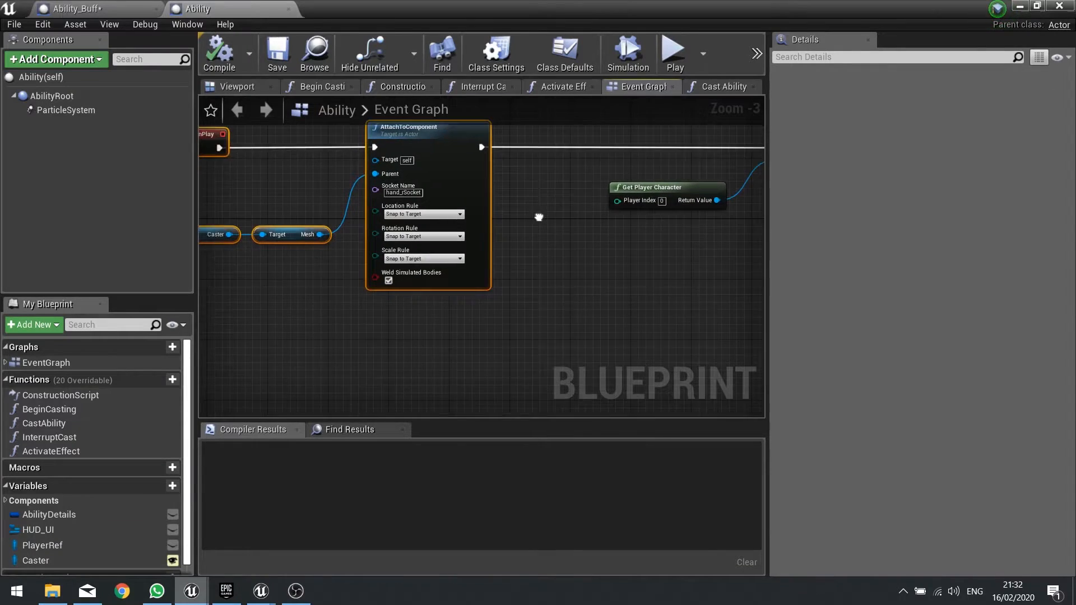
pyautogui.click(720, 86)
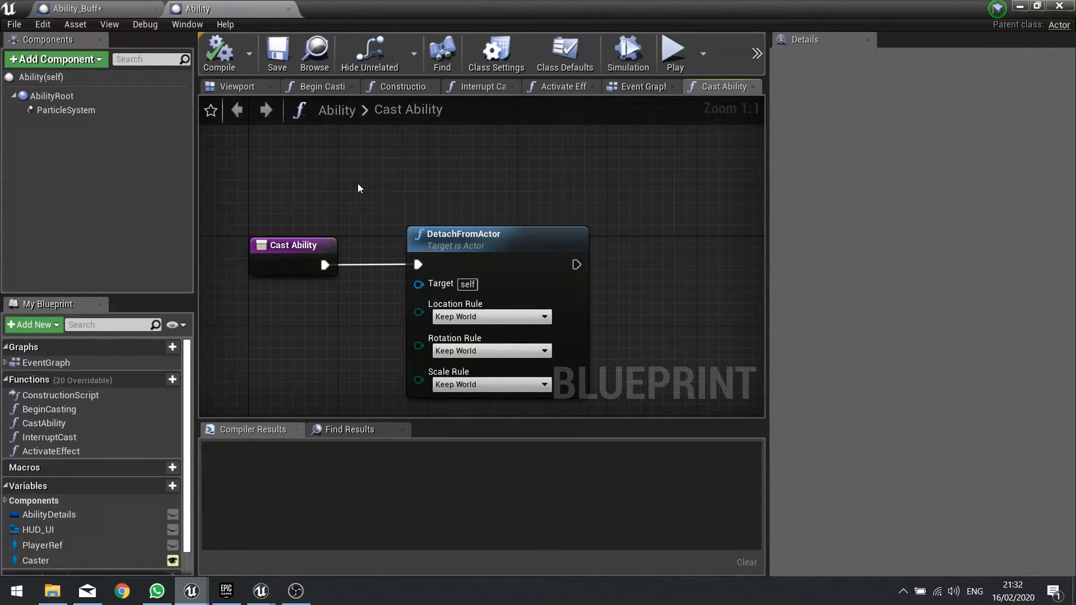
pyautogui.click(72, 9)
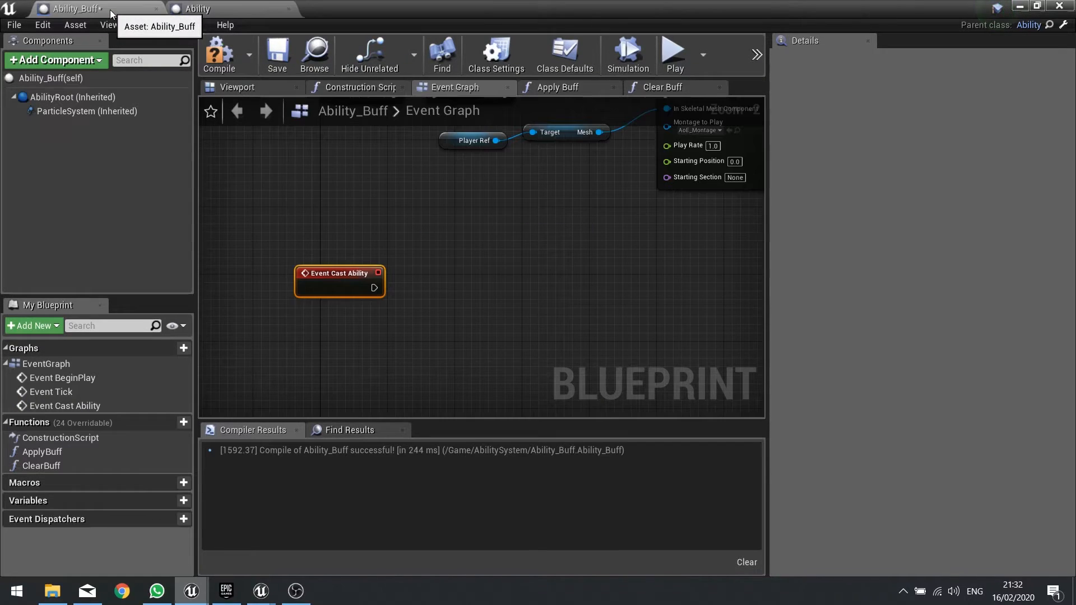
# Review Ability_Buff's class defaults, then begin adding a Set Life Span node.
pyautogui.moveTo(338, 281); pyautogui.dragTo(373, 281)
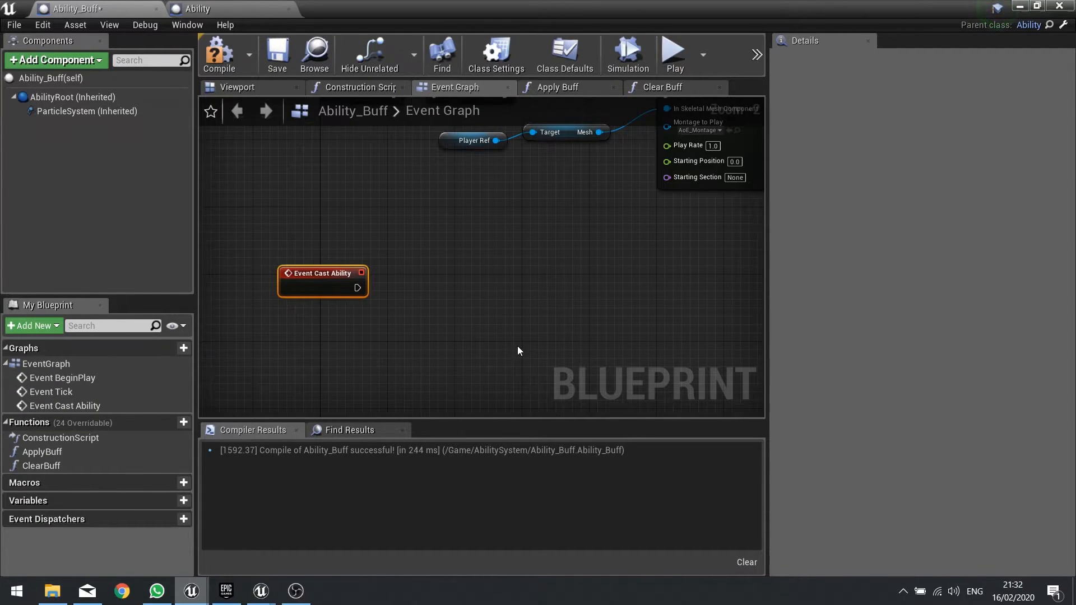
pyautogui.moveTo(458, 298)
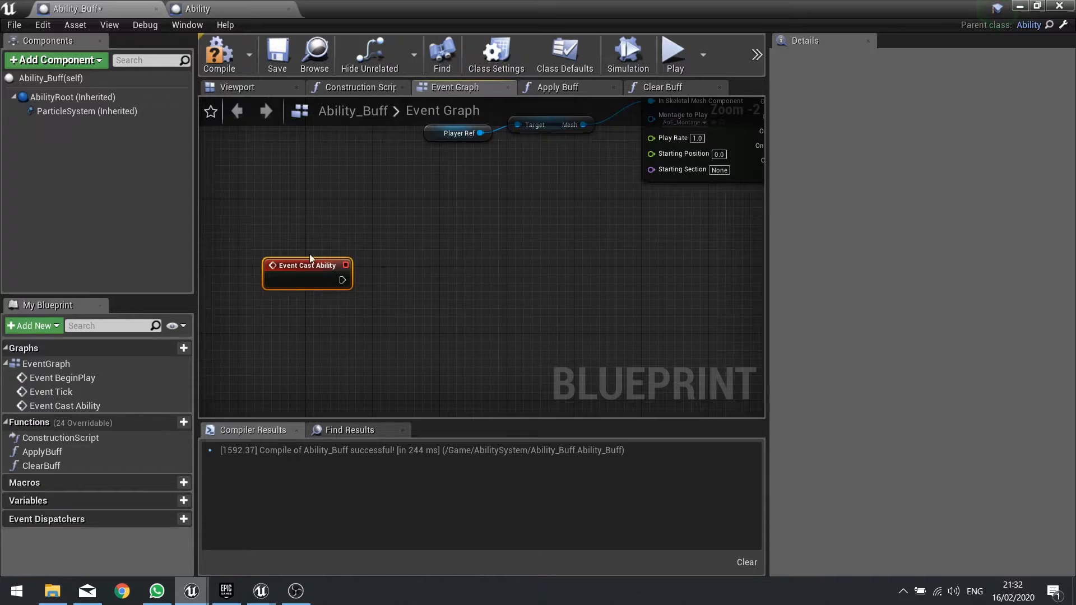
pyautogui.moveTo(327, 261)
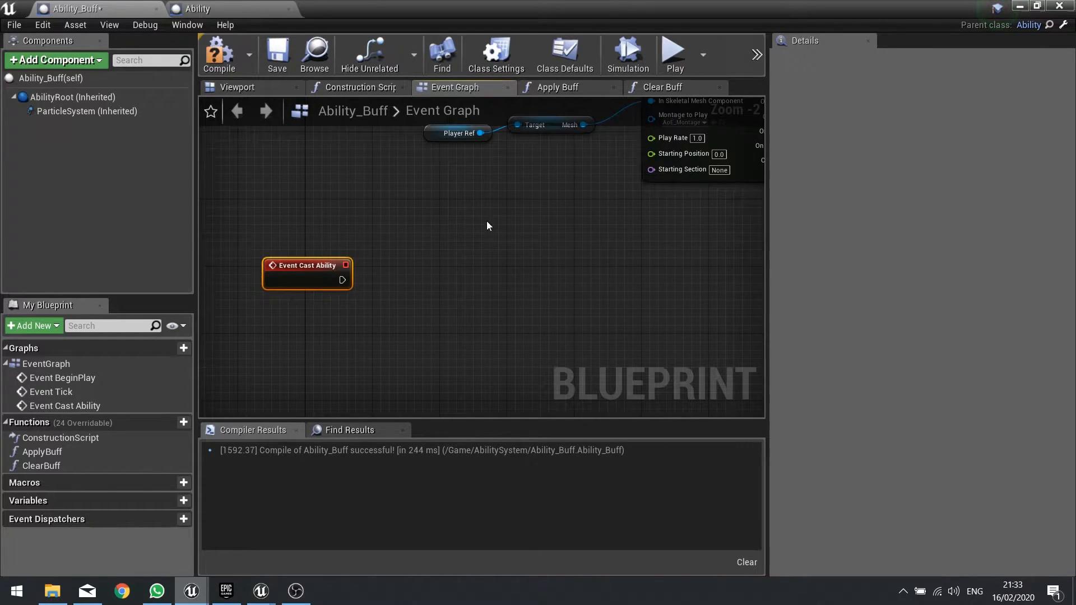
pyautogui.moveTo(726, 222)
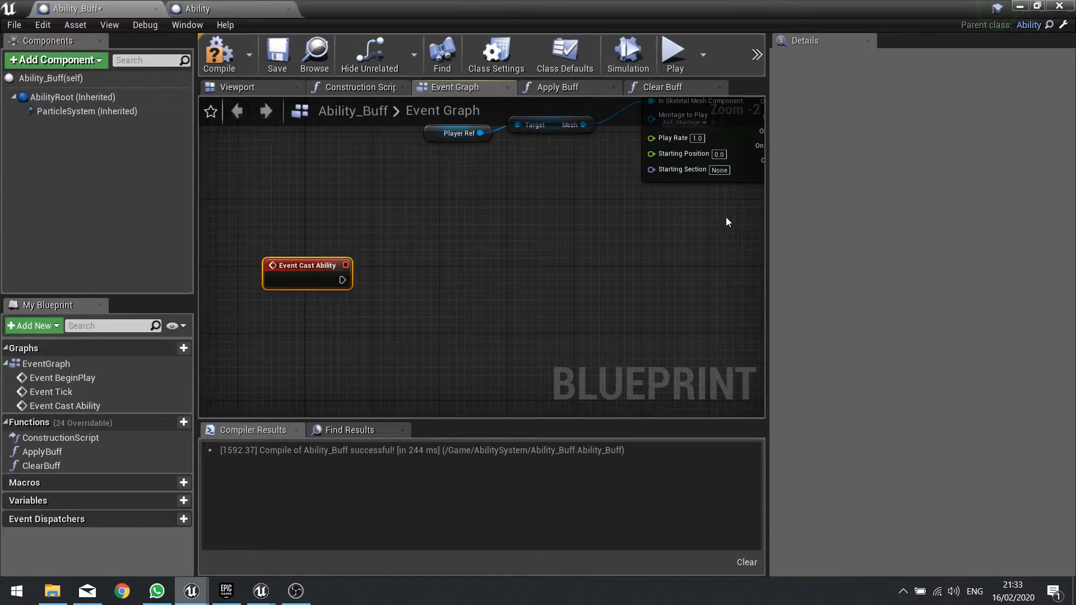
pyautogui.click(565, 55)
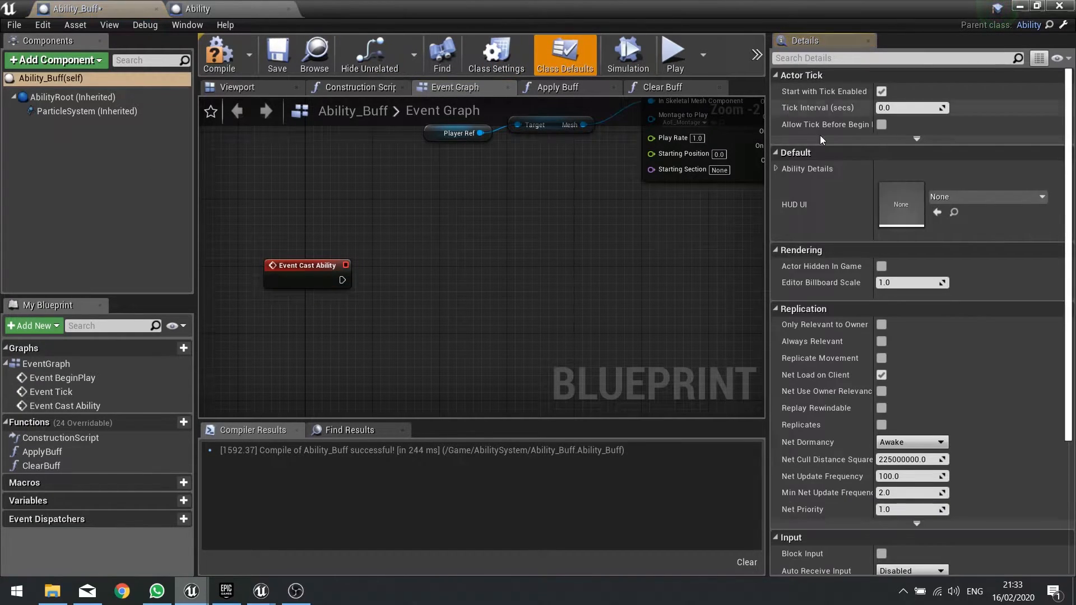
pyautogui.scroll(-3)
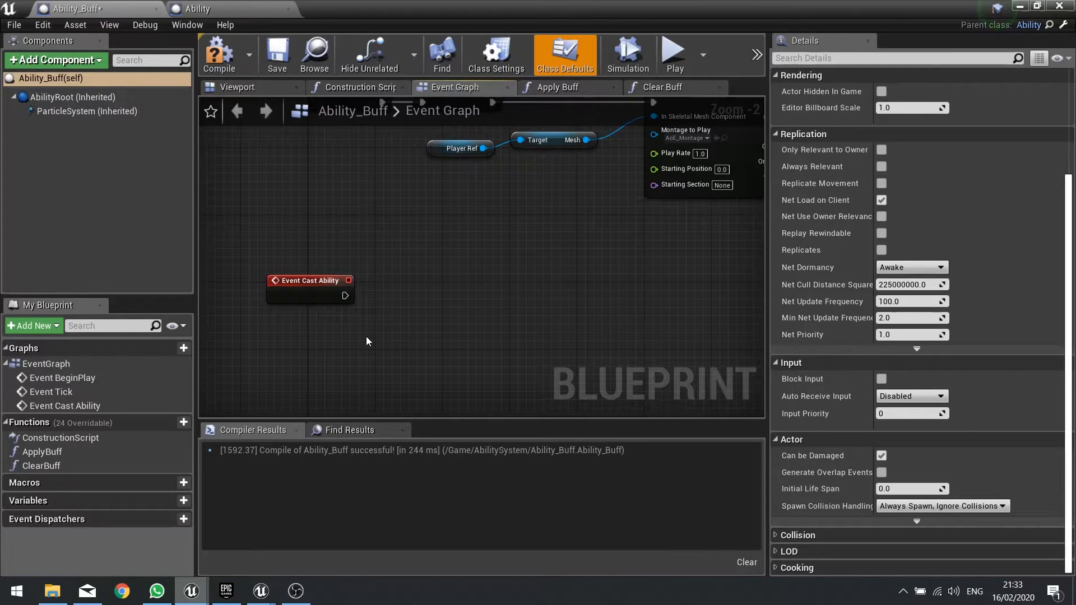
pyautogui.write('set')
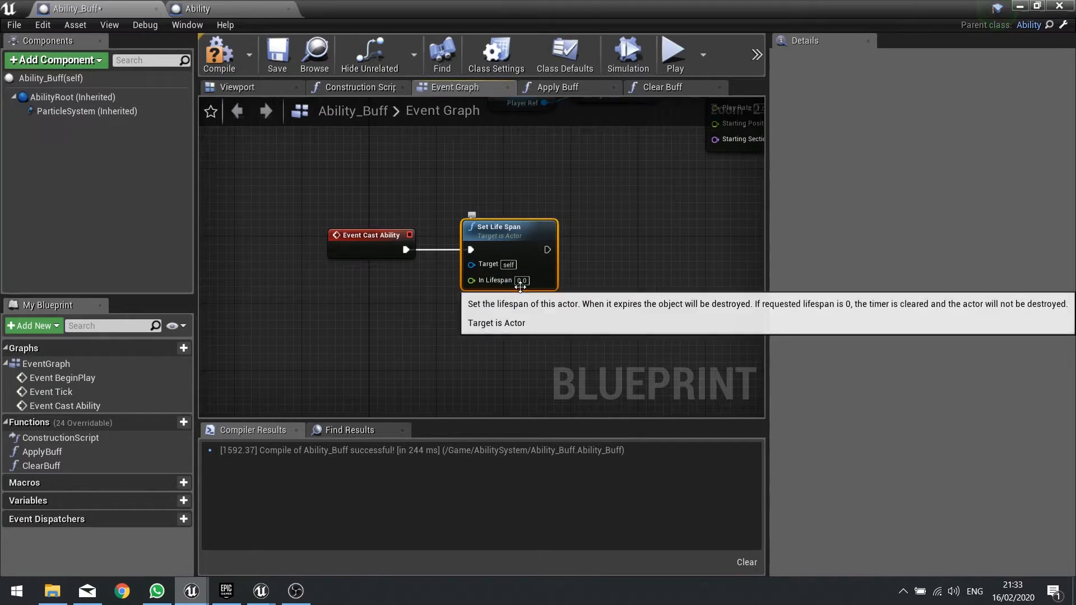
pyautogui.moveTo(452, 294)
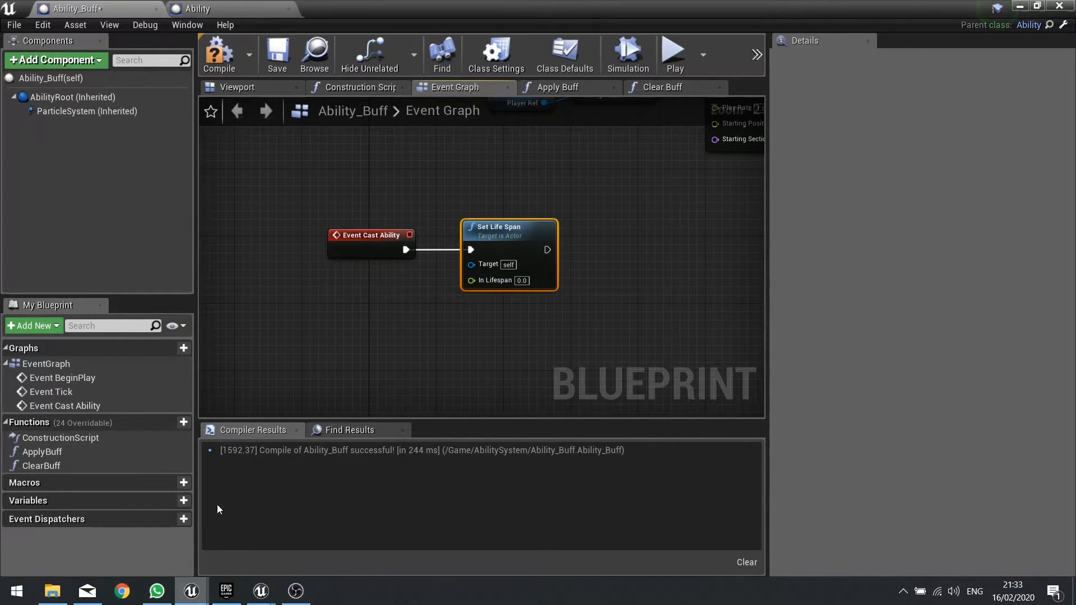
# Add a BuffLifespan float variable (default 3.0) feeding Set Life Span's lifespan.
pyautogui.click(184, 501)
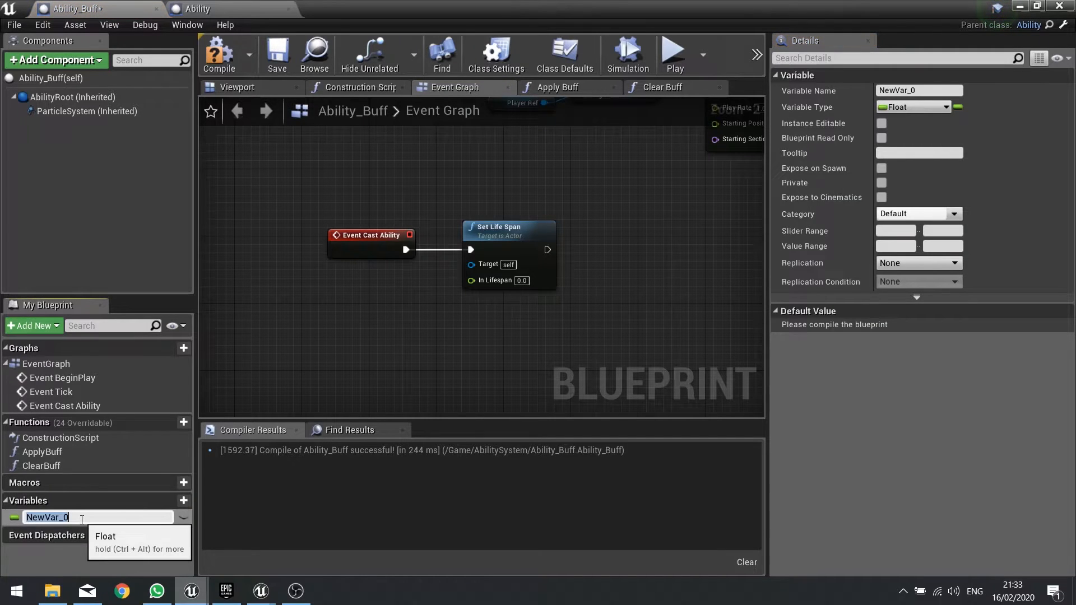
pyautogui.write('BuffLifespan')
pyautogui.write('3')
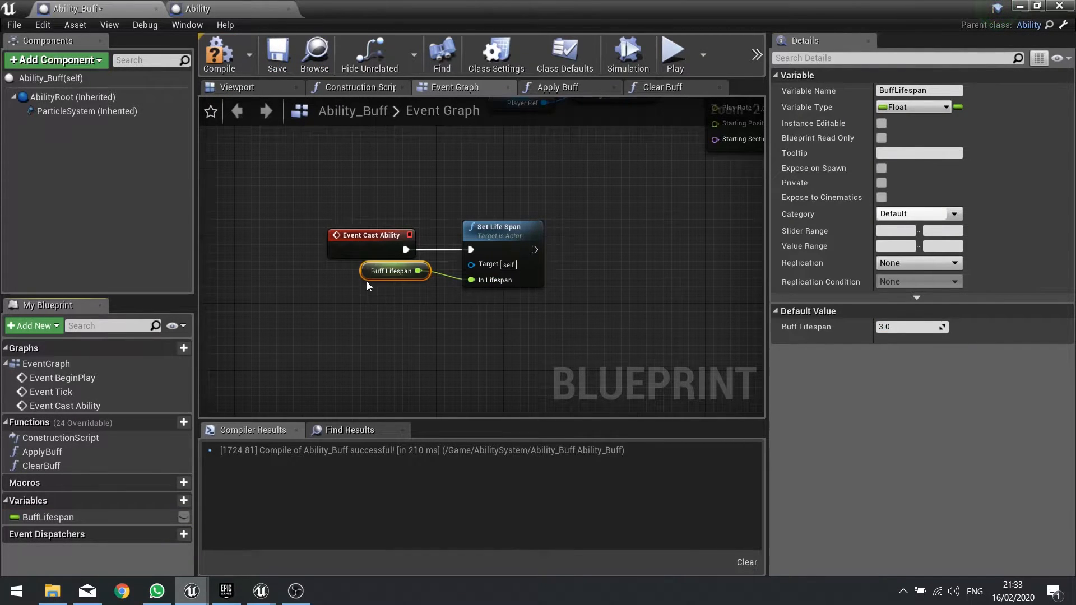
pyautogui.moveTo(395, 270); pyautogui.dragTo(394, 322)
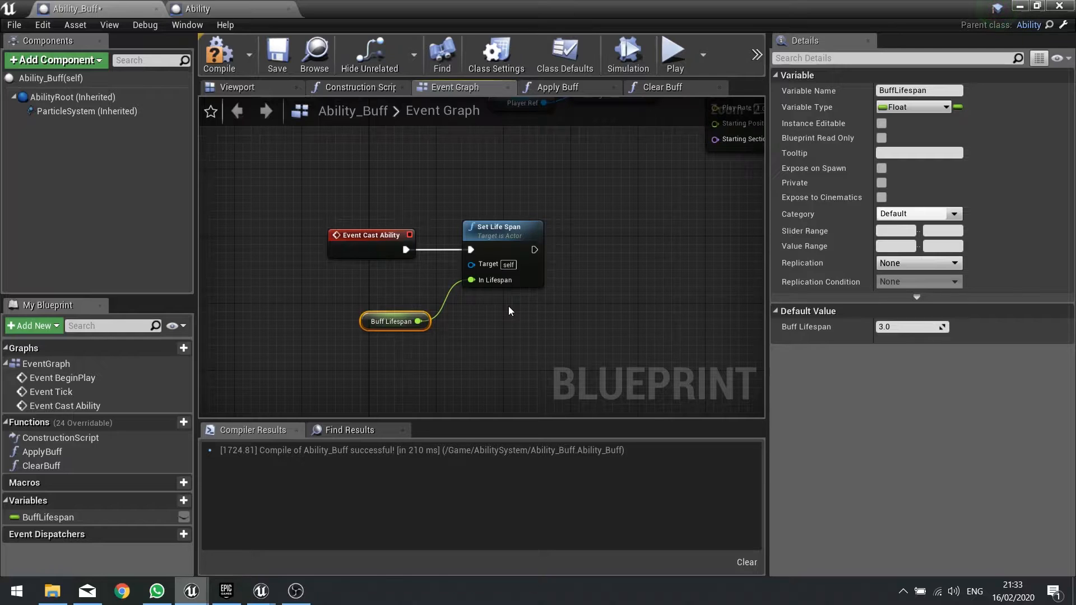
pyautogui.moveTo(522, 250)
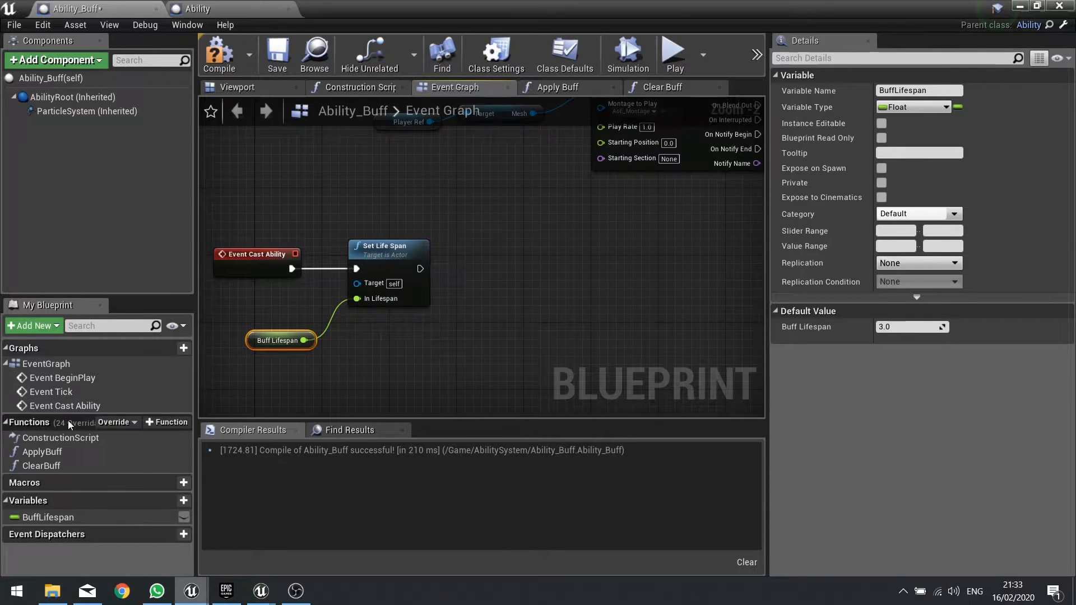
# Inspect the ApplyBuff and ClearBuff functions, then call Apply Buff after Set Life Span.
pyautogui.click(43, 452)
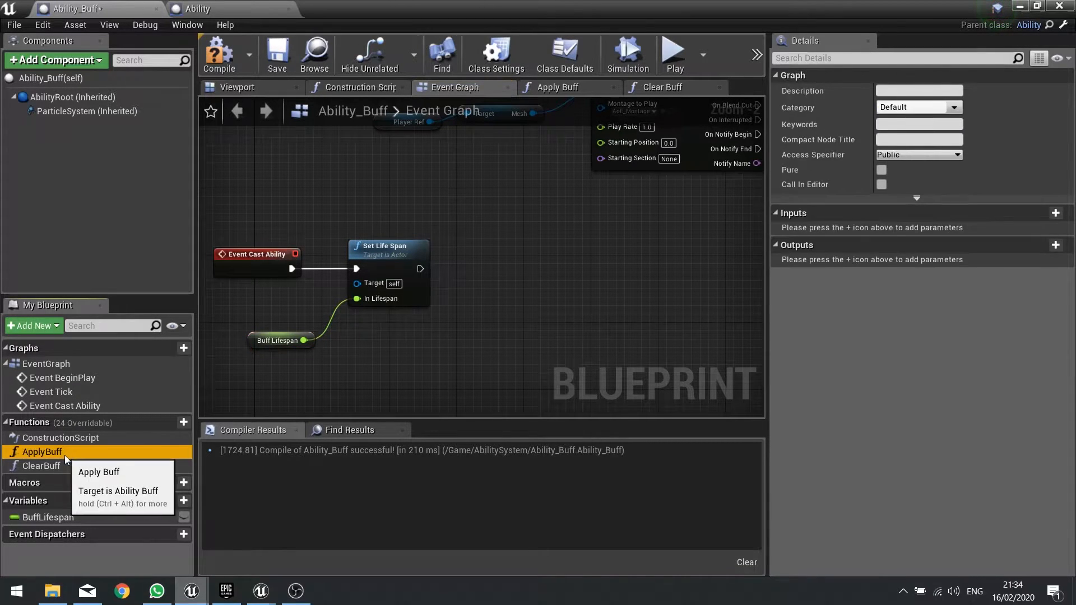
pyautogui.click(661, 88)
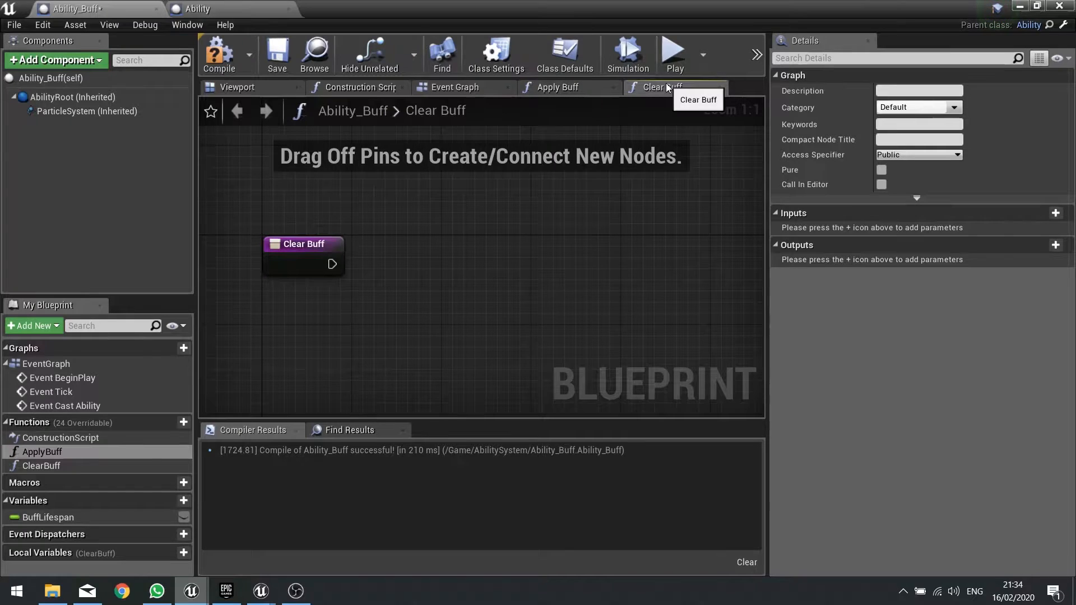
pyautogui.click(558, 87)
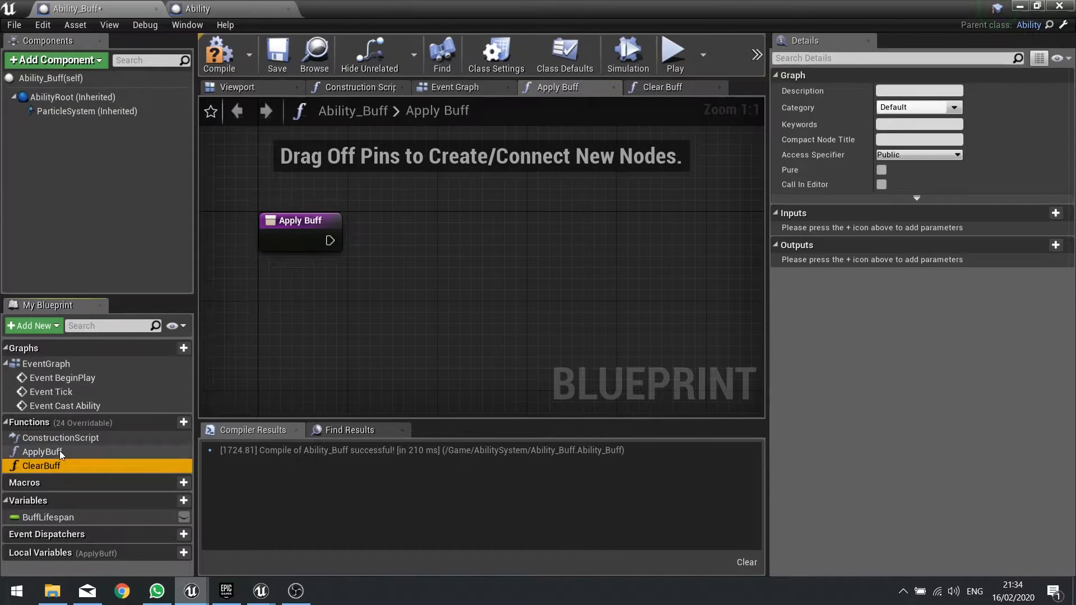
pyautogui.click(42, 452)
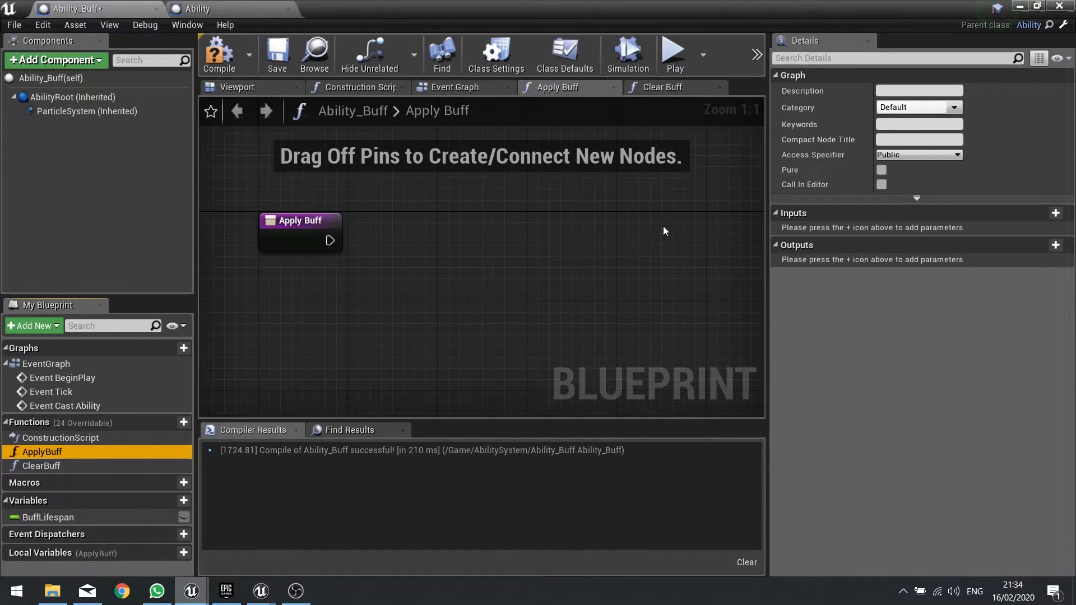
pyautogui.moveTo(76, 8)
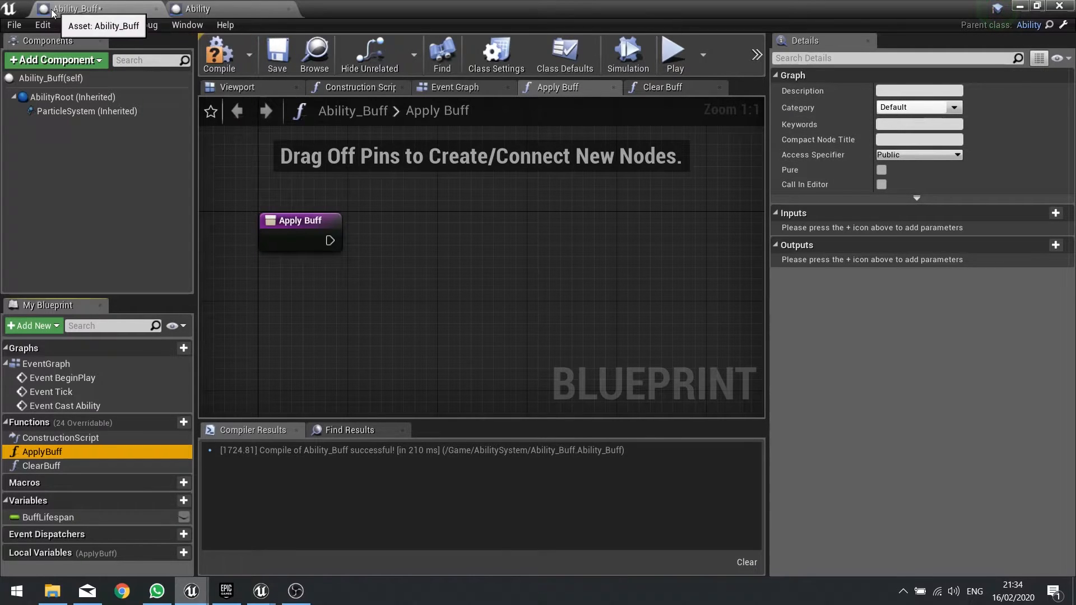
pyautogui.click(453, 87)
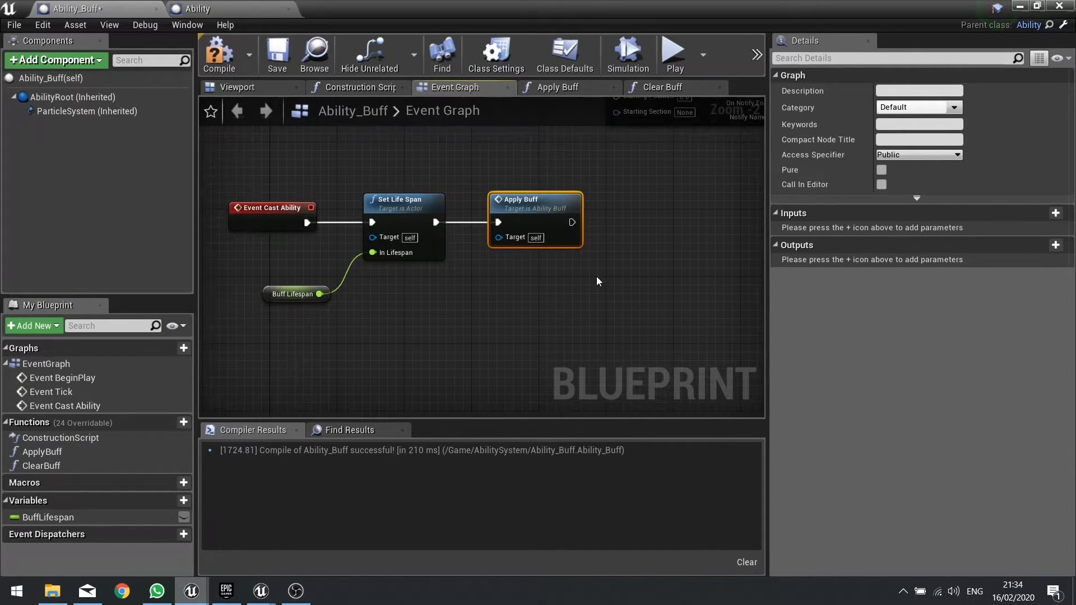
pyautogui.moveTo(498, 181)
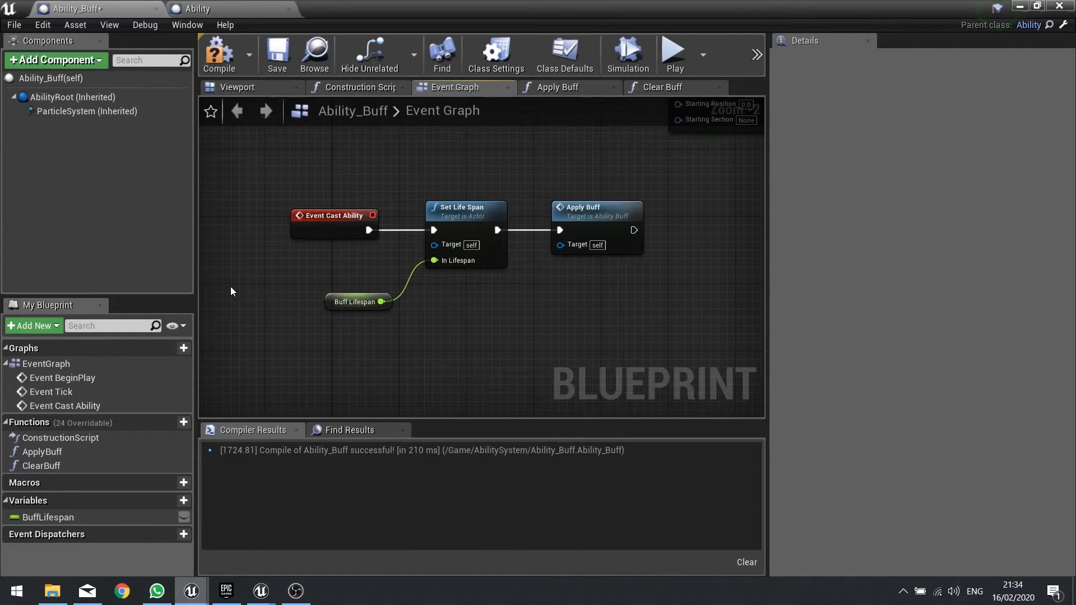
pyautogui.moveTo(573, 352)
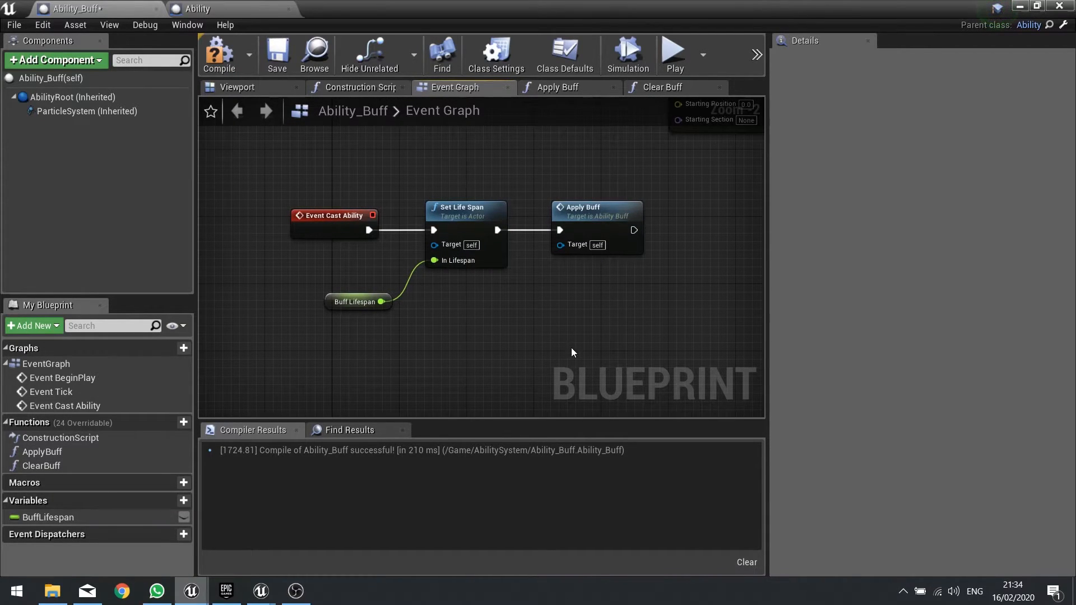
# Add a Set Timer by Event after Apply Buff, driven by a new TickBuff custom event.
pyautogui.moveTo(573, 352); pyautogui.dragTo(467, 352)
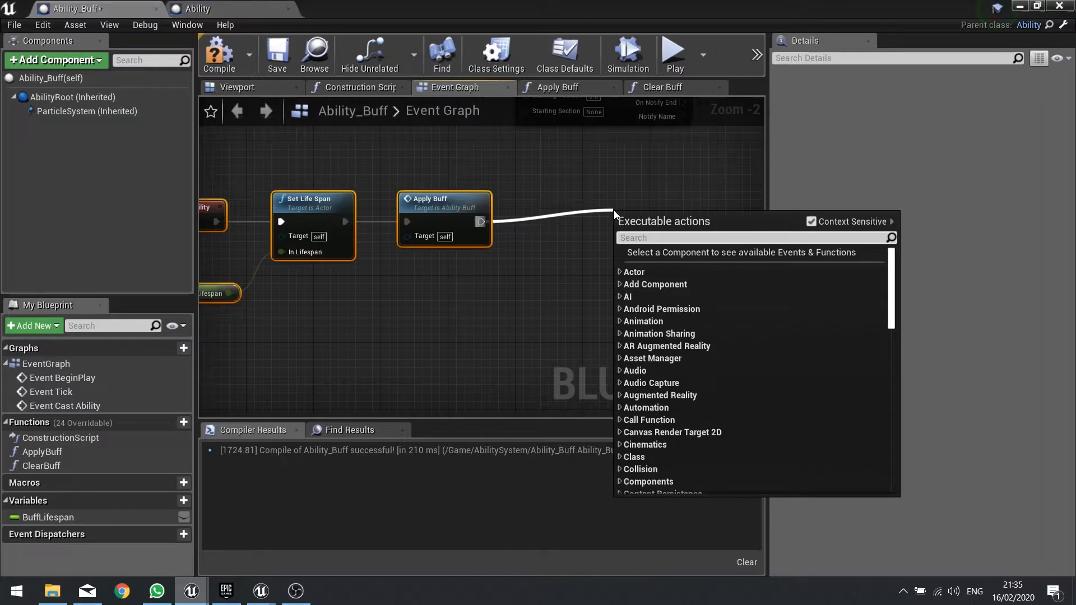
pyautogui.write('set timer')
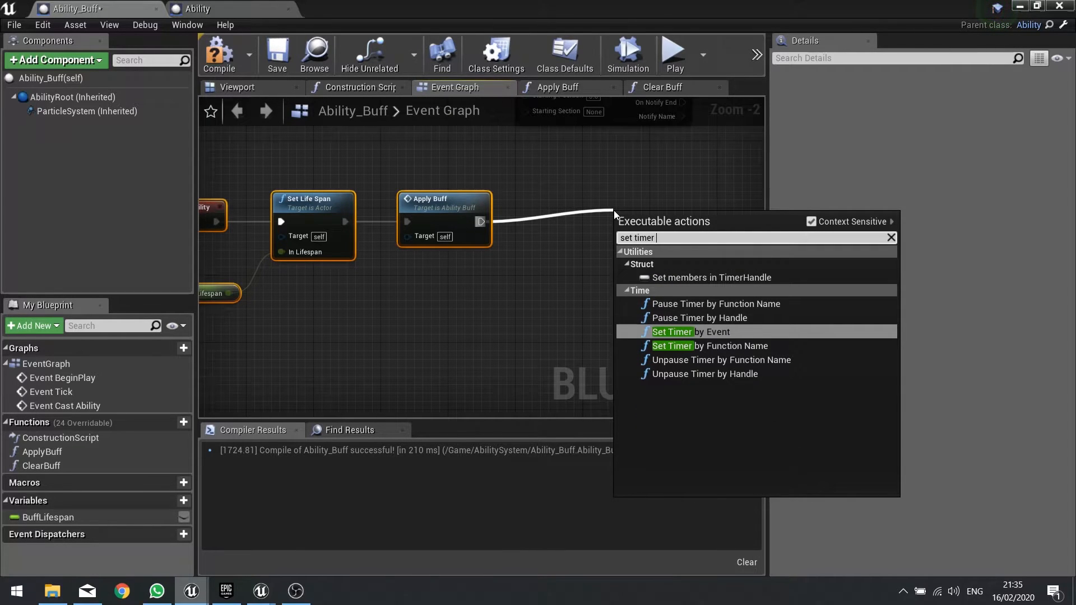
pyautogui.click(690, 331)
pyautogui.write('cus')
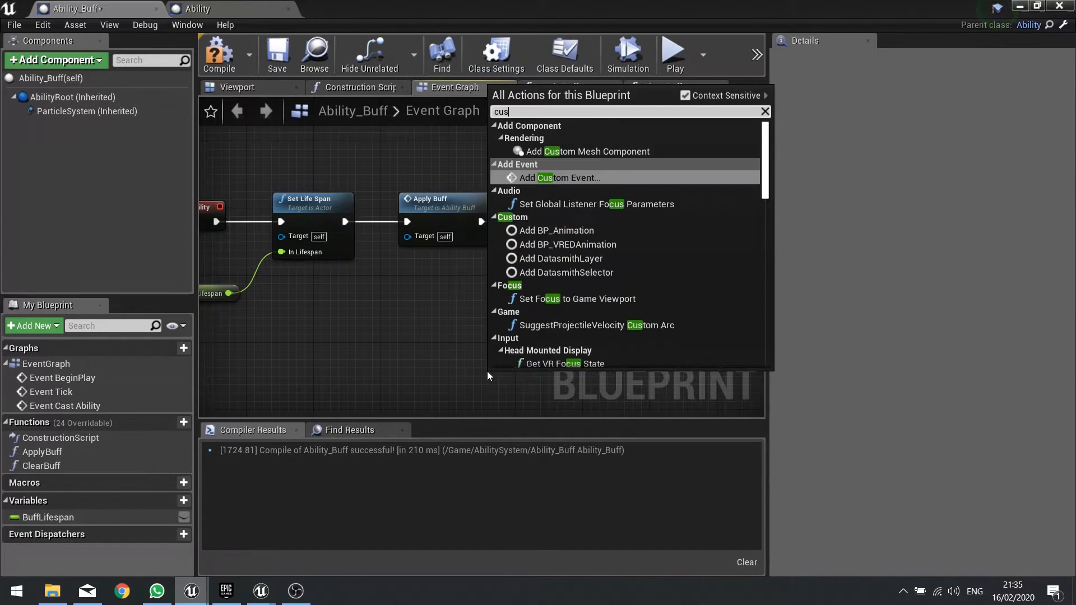
pyautogui.click(557, 177)
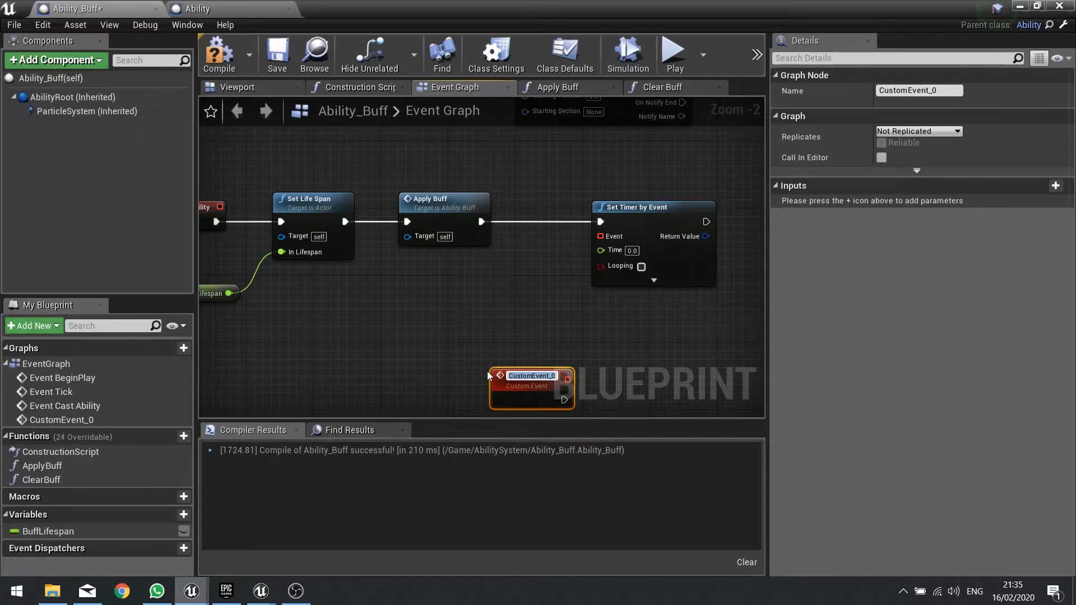
pyautogui.write('TickBuff')
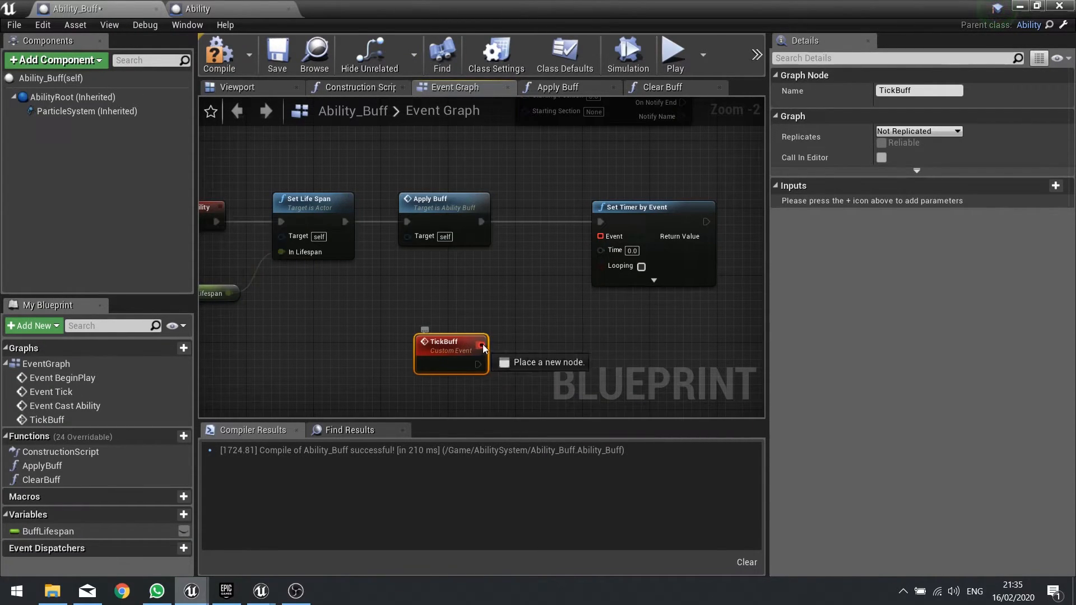
pyautogui.moveTo(451, 354); pyautogui.dragTo(492, 345)
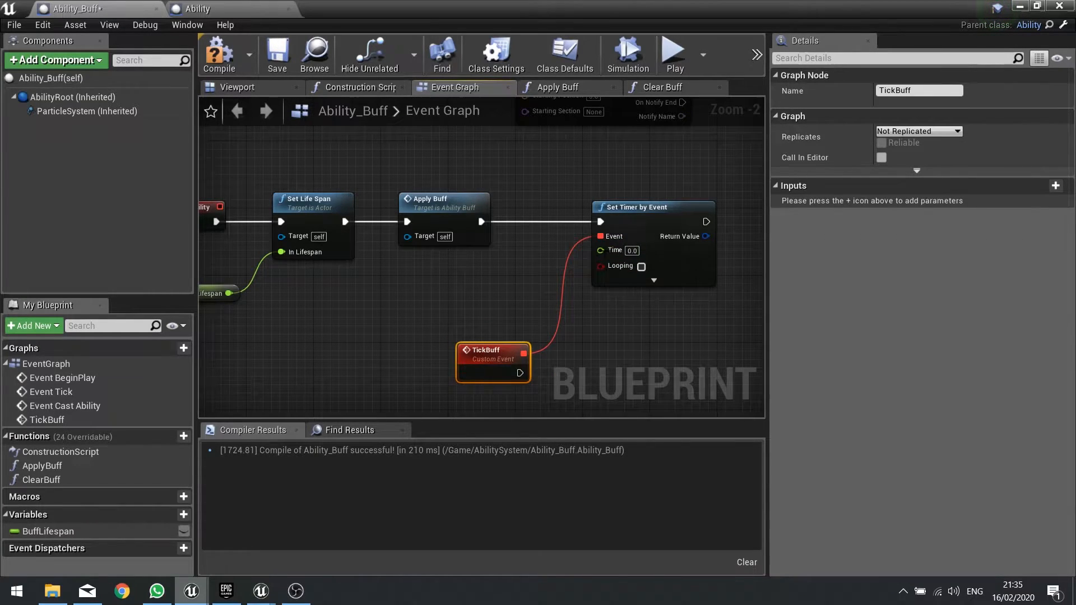
pyautogui.moveTo(587, 313)
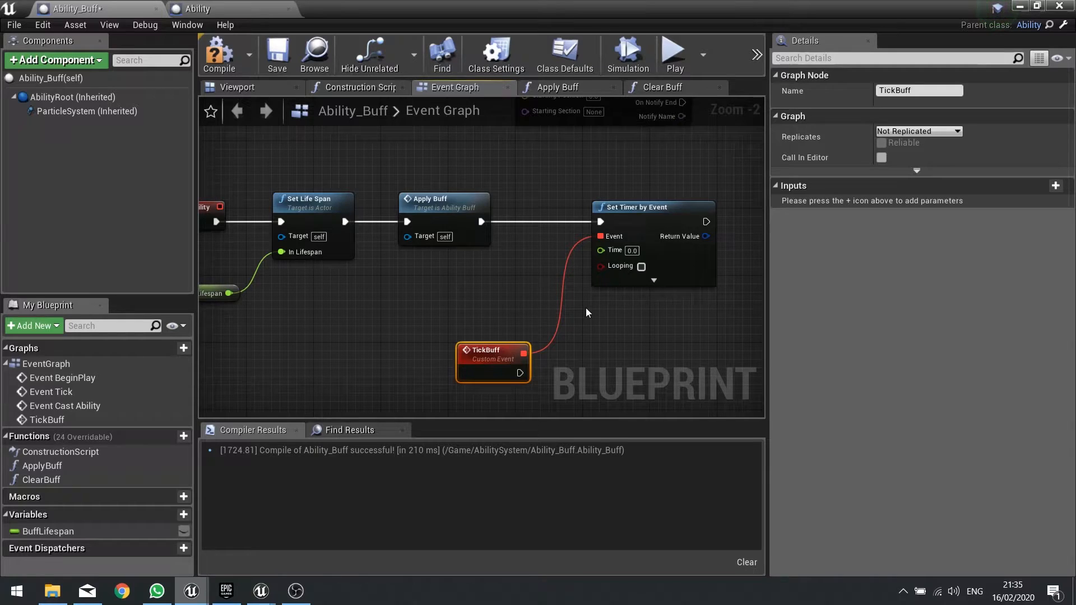
# Add a BuffTickRate variable and promote the timer's return value to BuffTickTimer.
pyautogui.click(168, 515)
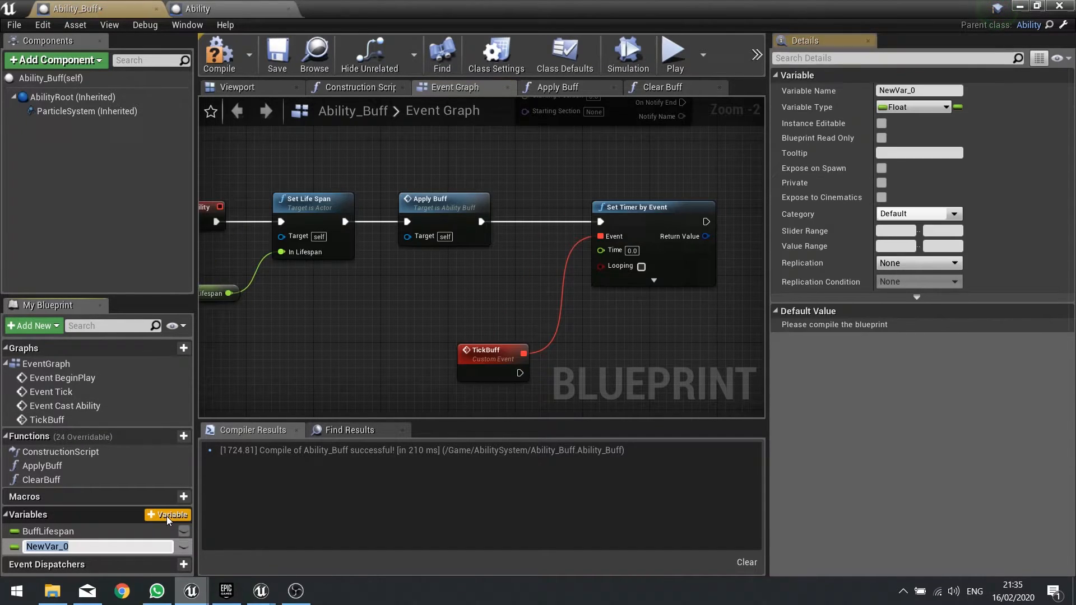
pyautogui.write('BuffTick')
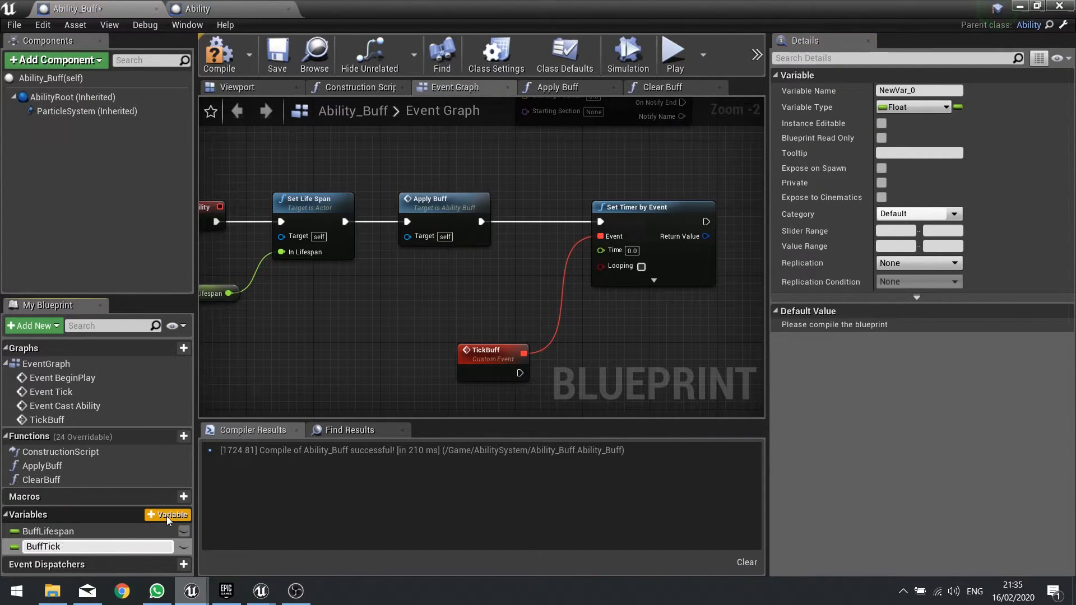
pyautogui.write('BuffTickRate')
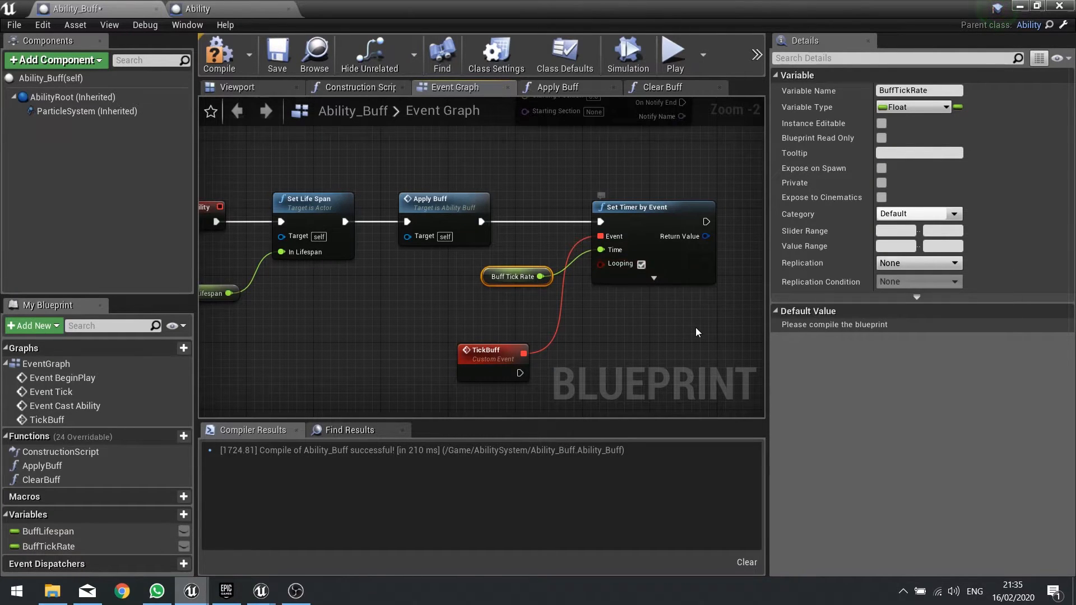
pyautogui.moveTo(220, 55)
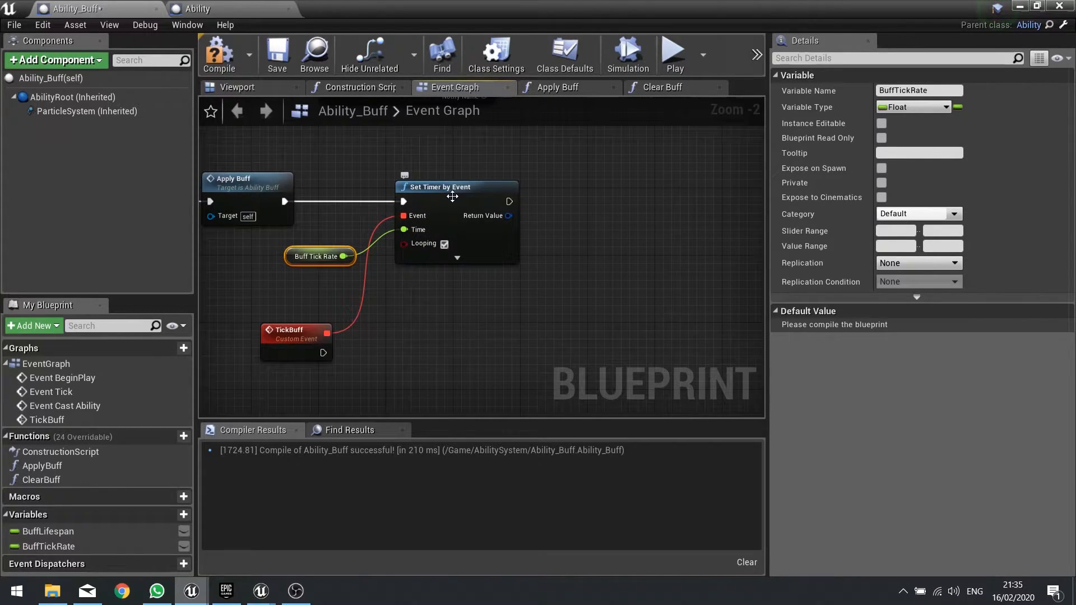
pyautogui.moveTo(508, 215); pyautogui.dragTo(563, 218)
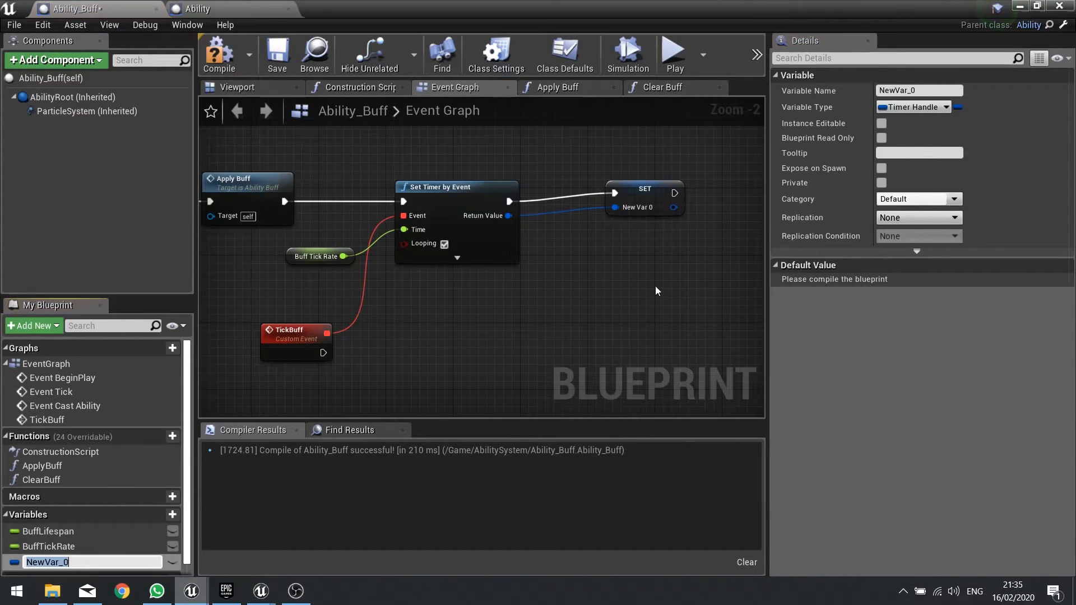
pyautogui.write('BuffTickTimer')
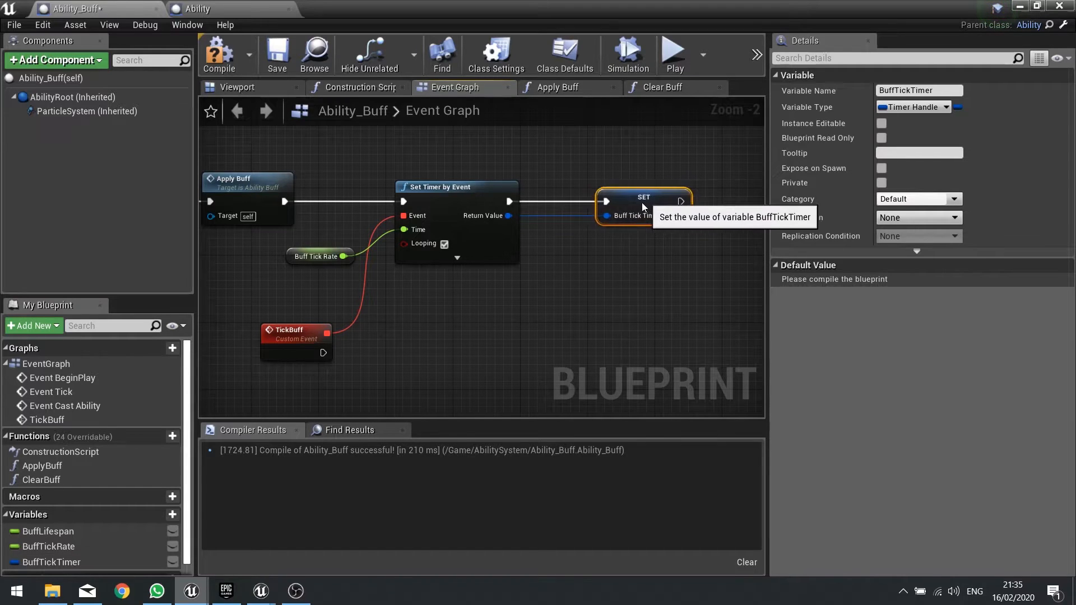
pyautogui.moveTo(644, 201); pyautogui.dragTo(619, 202)
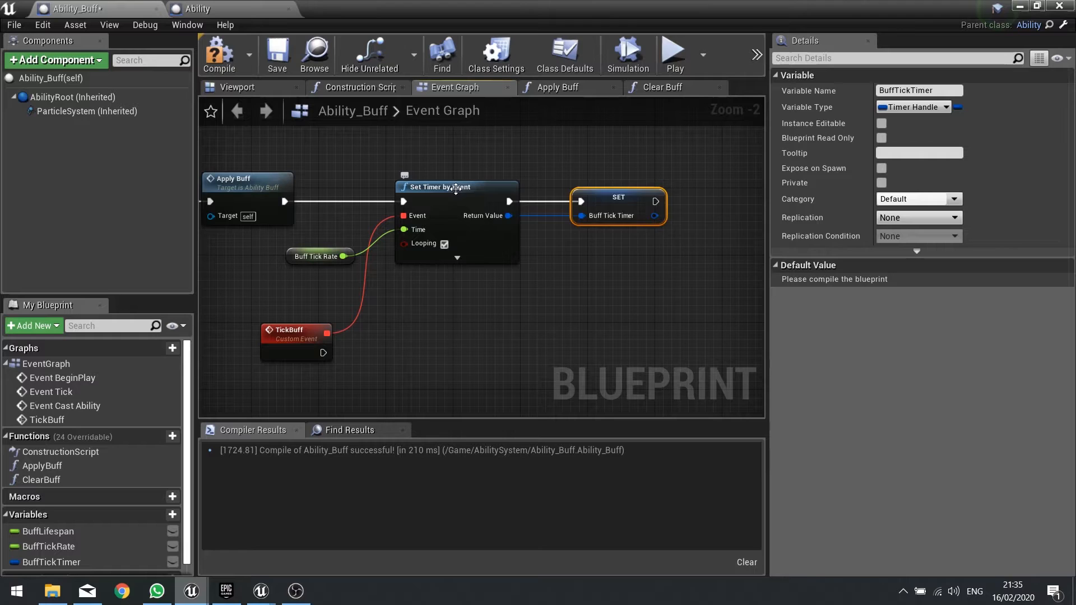
pyautogui.click(295, 343)
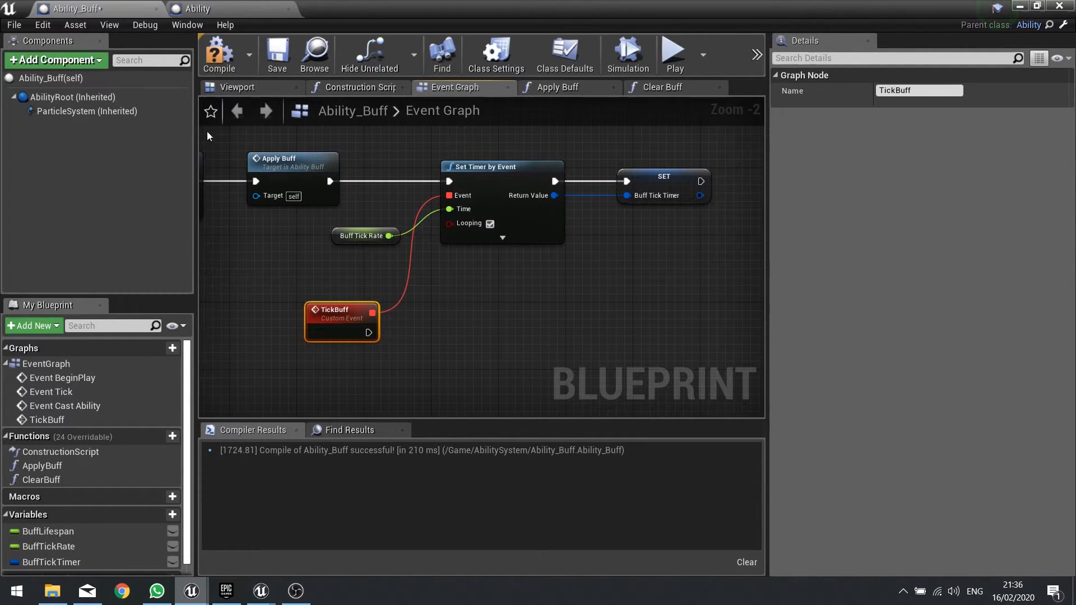
pyautogui.moveTo(458, 375)
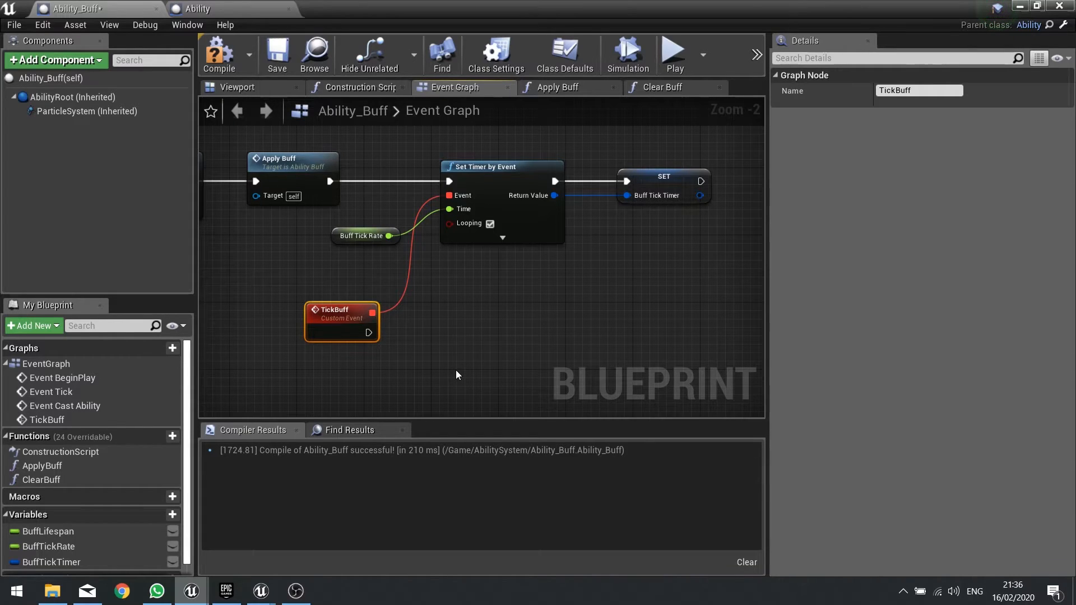
pyautogui.moveTo(407, 332)
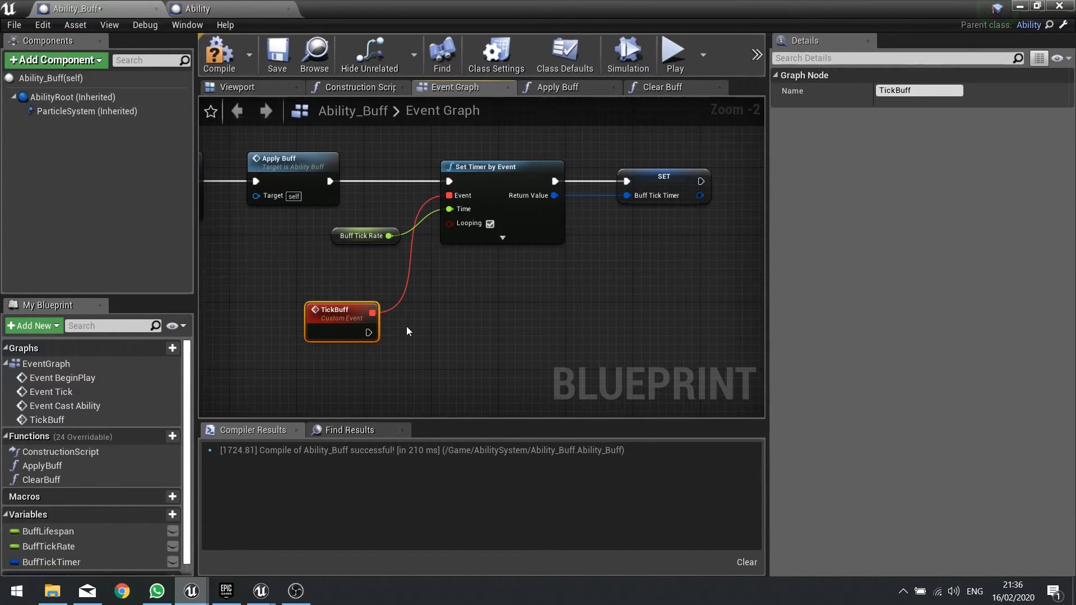
pyautogui.moveTo(434, 257)
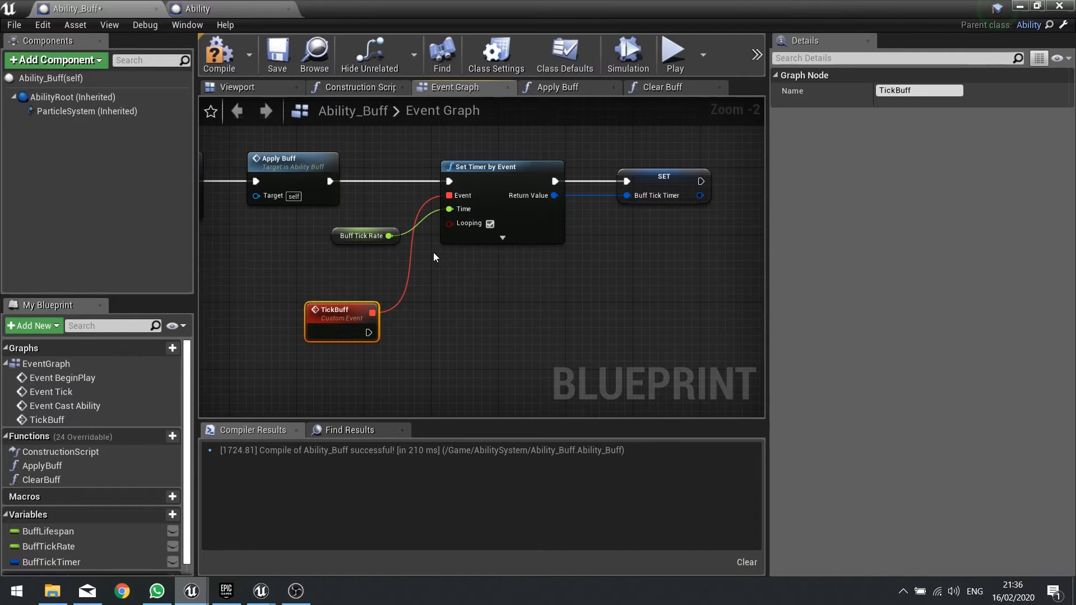
pyautogui.moveTo(438, 309)
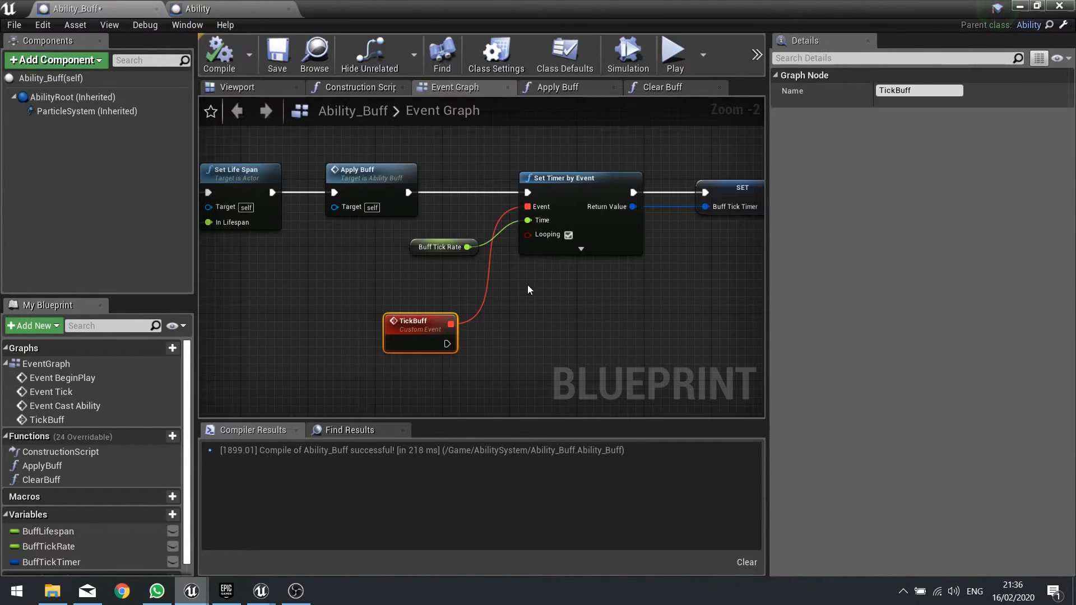
# Zoom out and reposition the view to review the recompiled Cast Ability chain.
pyautogui.scroll(-3)
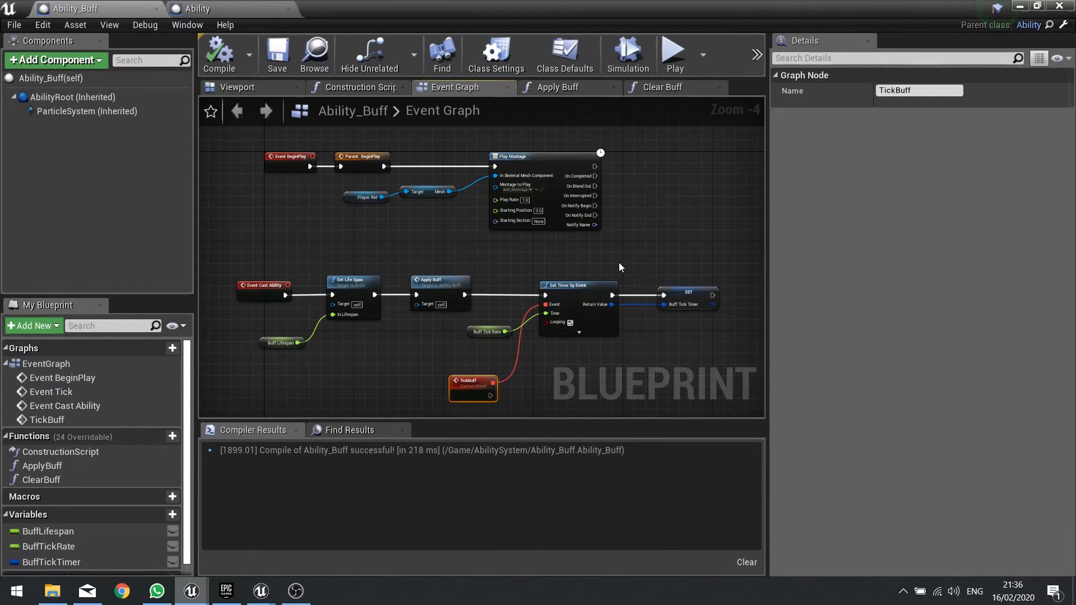
pyautogui.moveTo(617, 268); pyautogui.dragTo(649, 299)
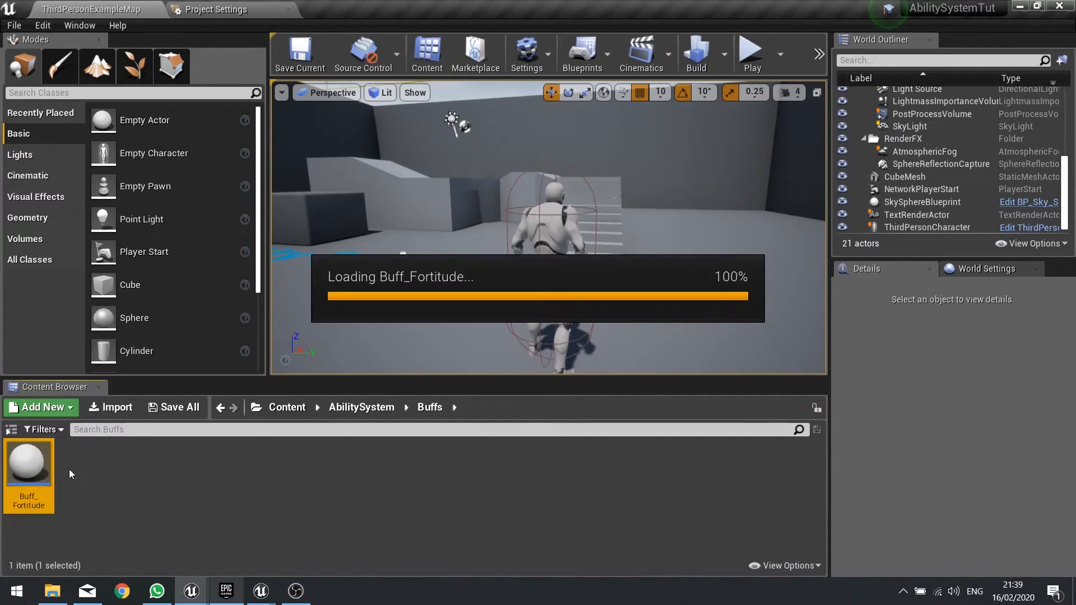
# Set Buff_Fortitude to Fortitude, health-increase description, cost 0.1, cooldown 5.0, spell_holy_wordfortitude icon, and compile.
pyautogui.doubleClick(28, 460)
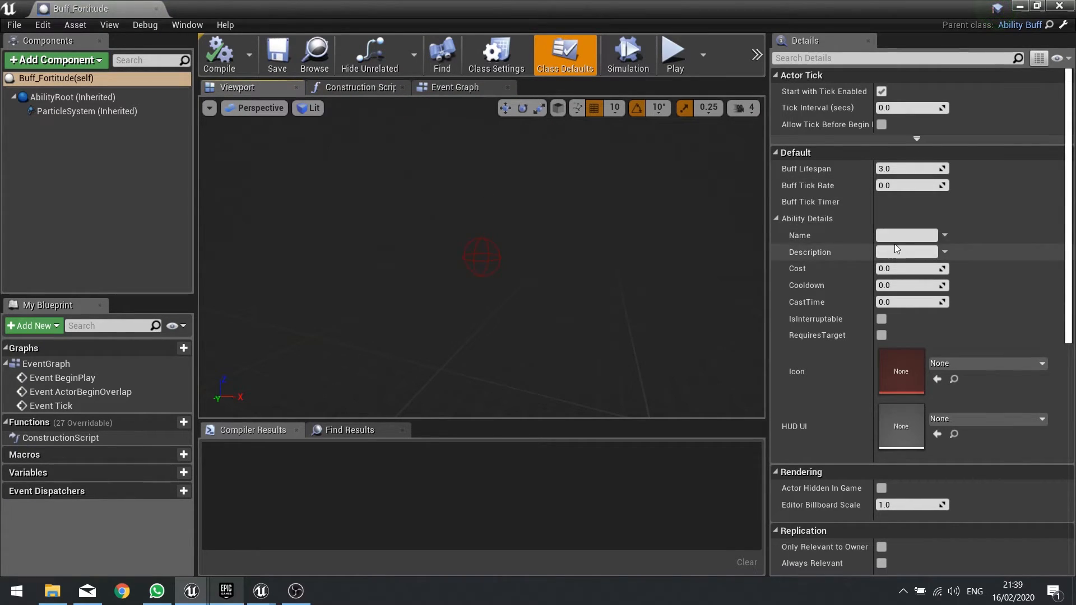
pyautogui.write('Fortitude')
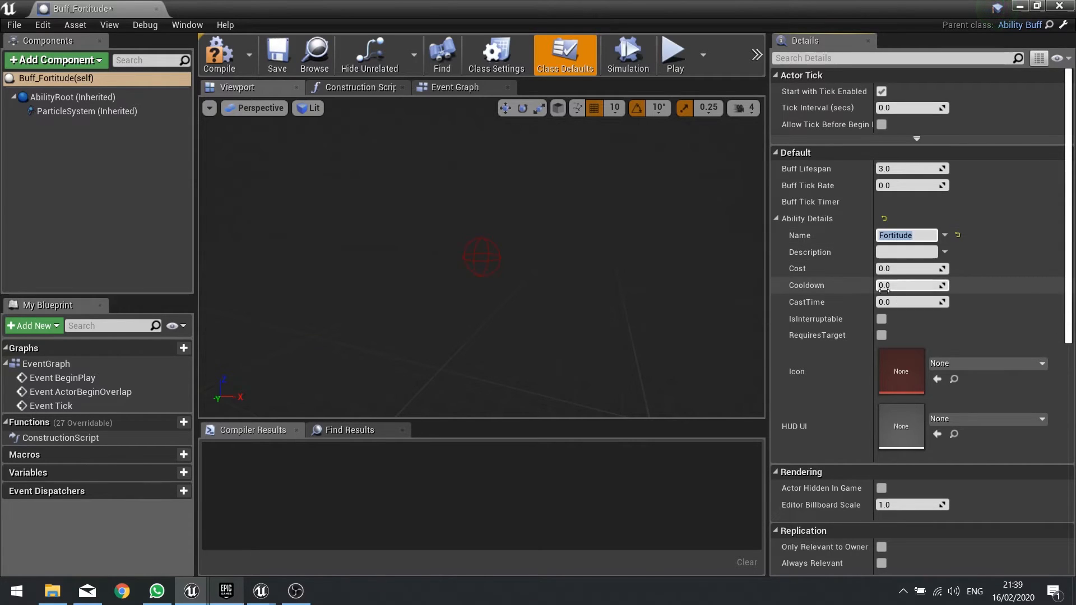
pyautogui.click(906, 252)
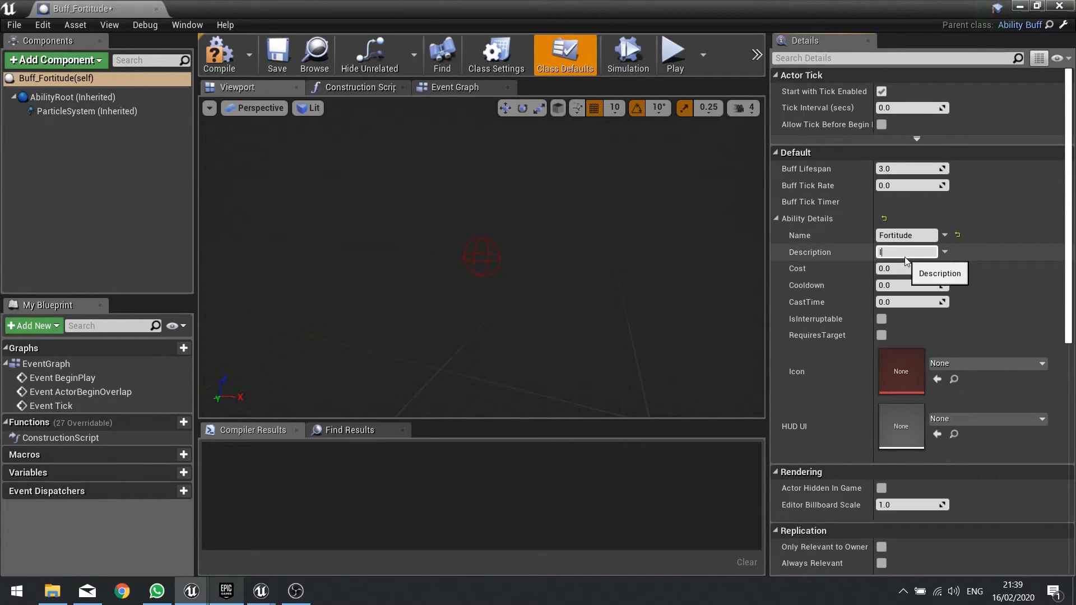
pyautogui.write('Increase health of the caster')
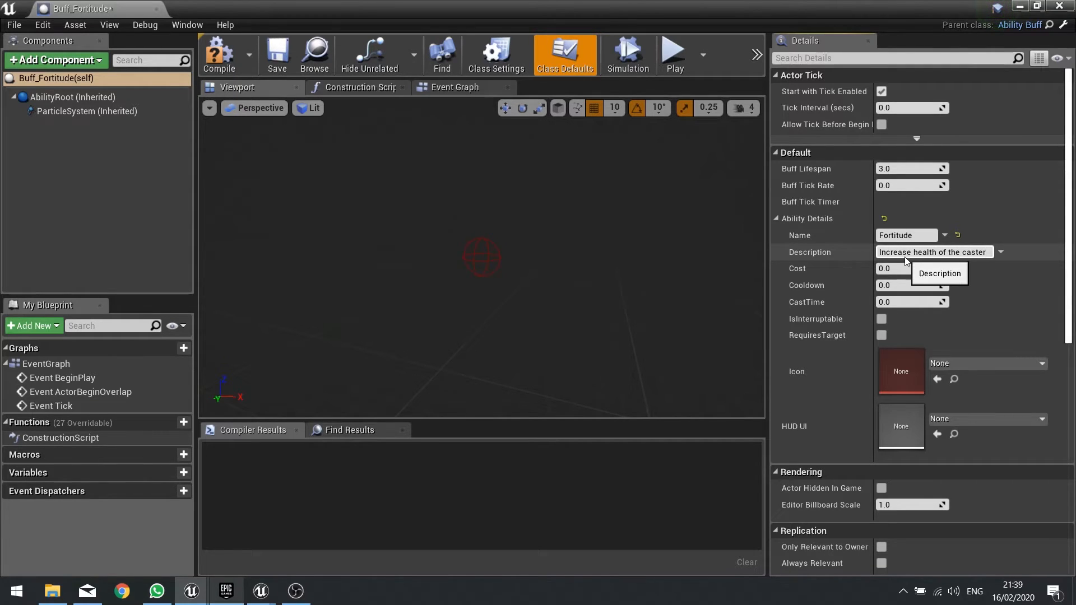
pyautogui.click(909, 269)
pyautogui.write('0.1')
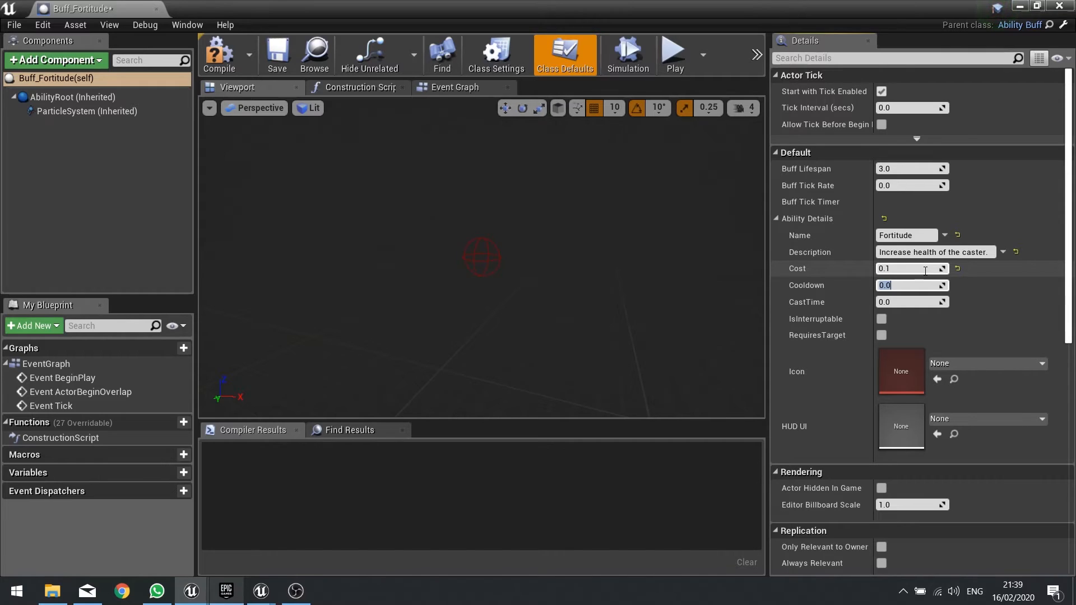
pyautogui.write('5.0')
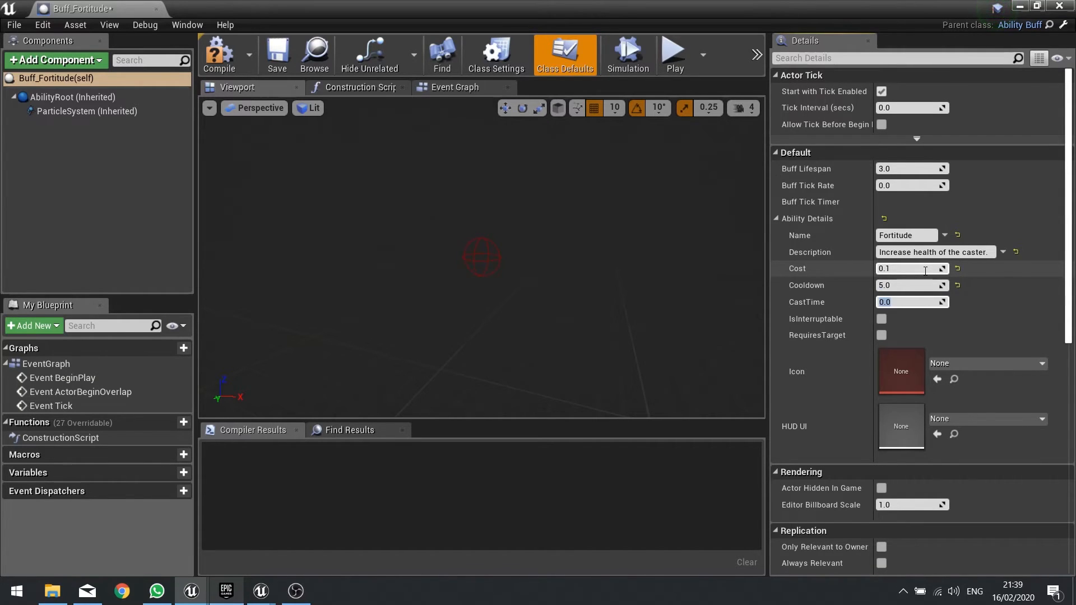
pyautogui.moveTo(881, 319)
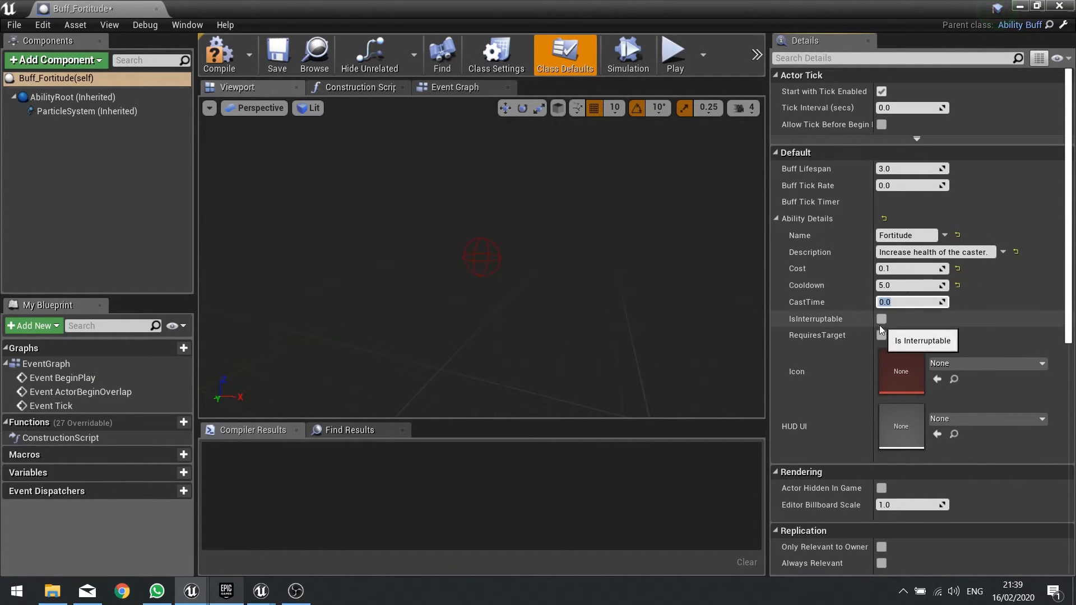
pyautogui.click(1042, 363)
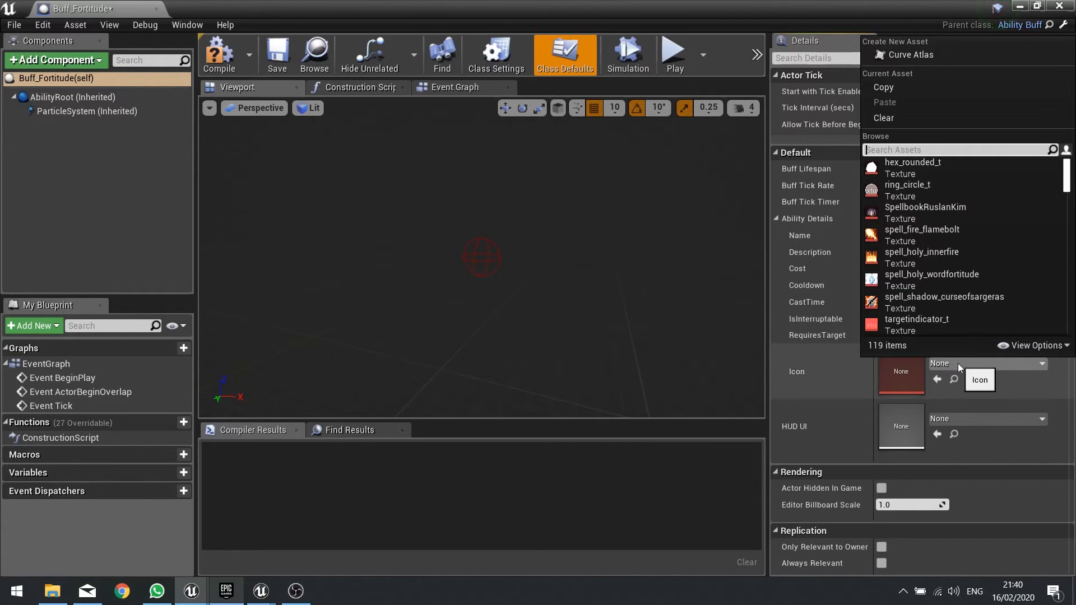
pyautogui.click(931, 278)
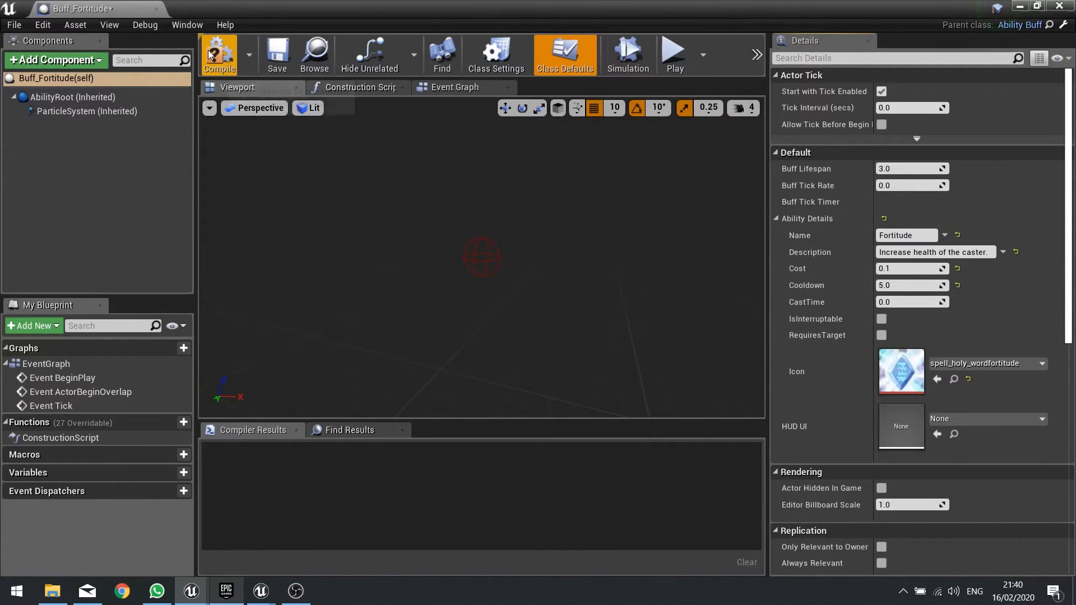
pyautogui.click(219, 55)
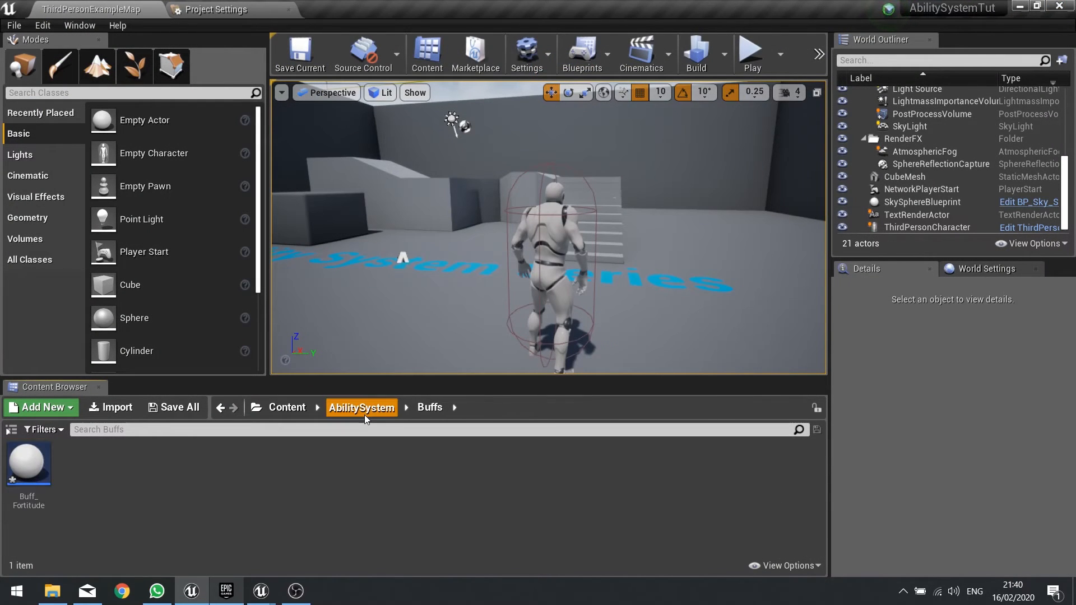
# Set ActionBarSlot_UI_2's Ability Class to Buff_Fortitude in ActionBar_UI.
pyautogui.click(361, 407)
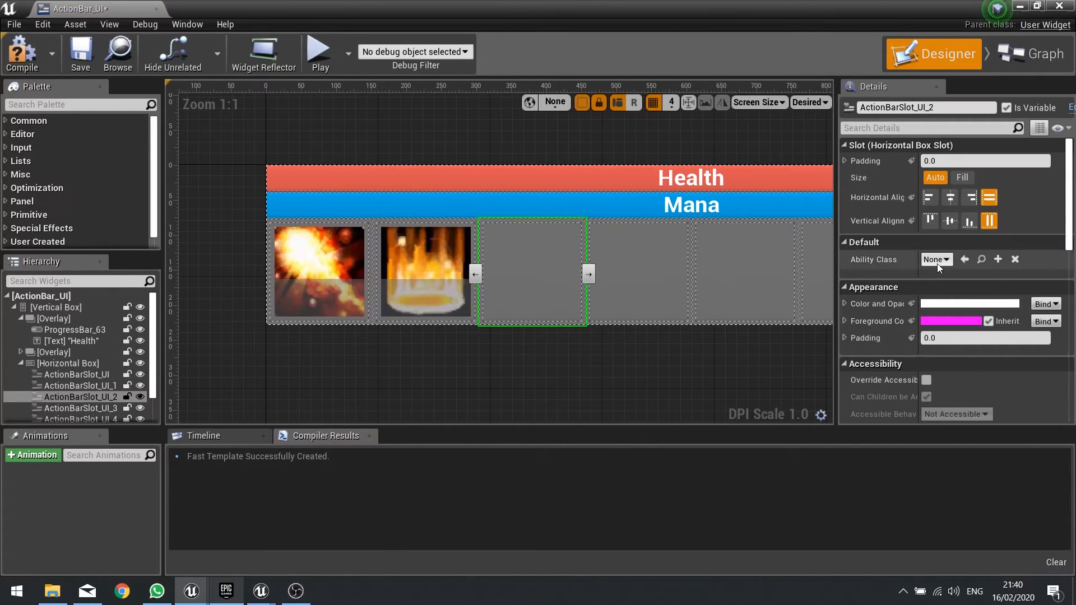
pyautogui.click(935, 260)
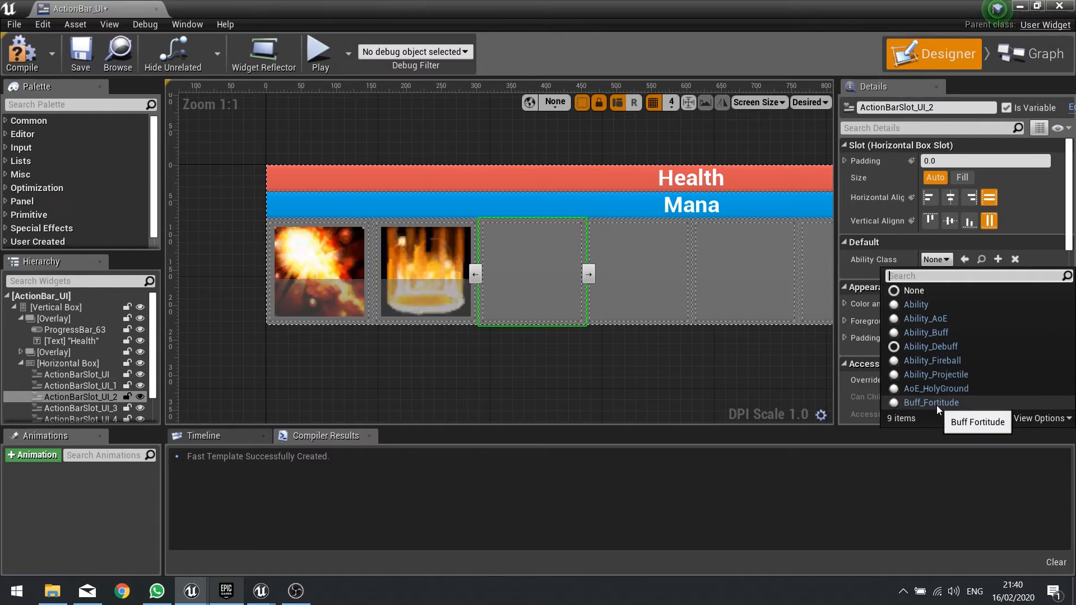
pyautogui.click(930, 402)
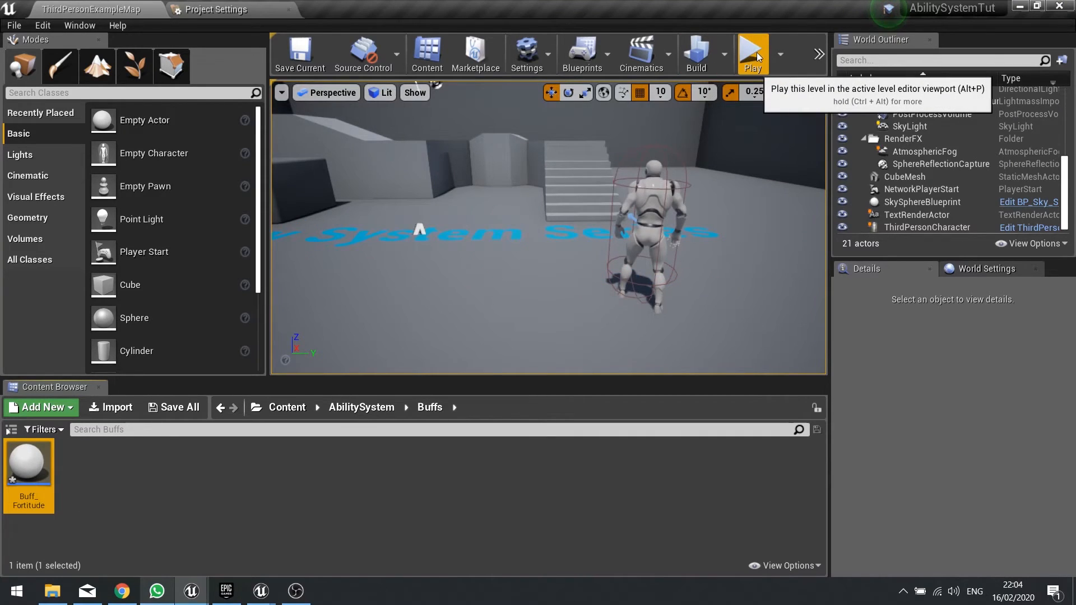
# Start a Play session to check the Fortitude icon in the third slot.
pyautogui.click(752, 54)
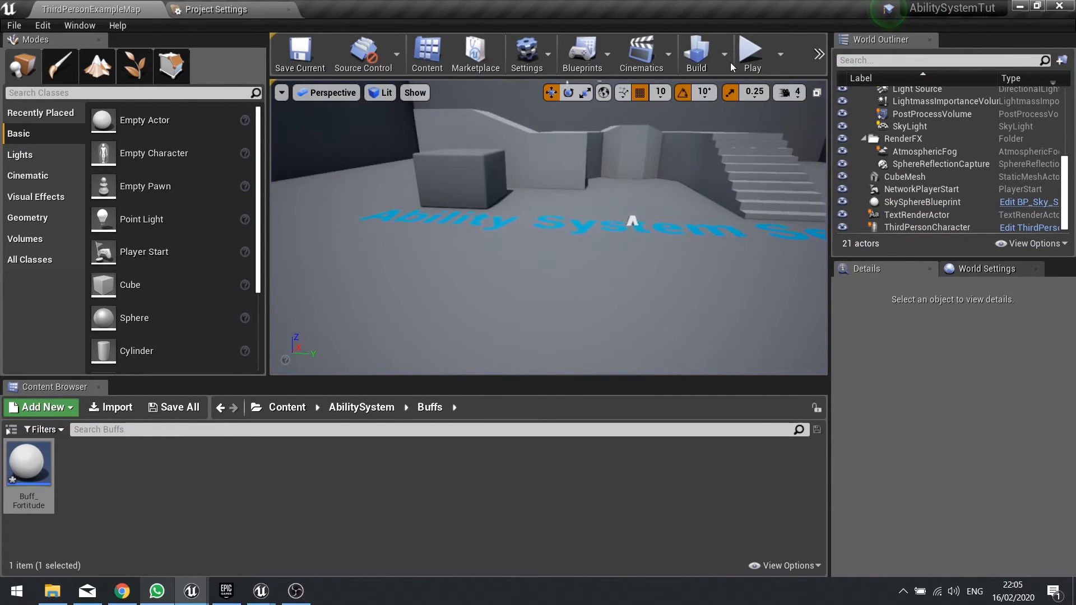
pyautogui.click(749, 54)
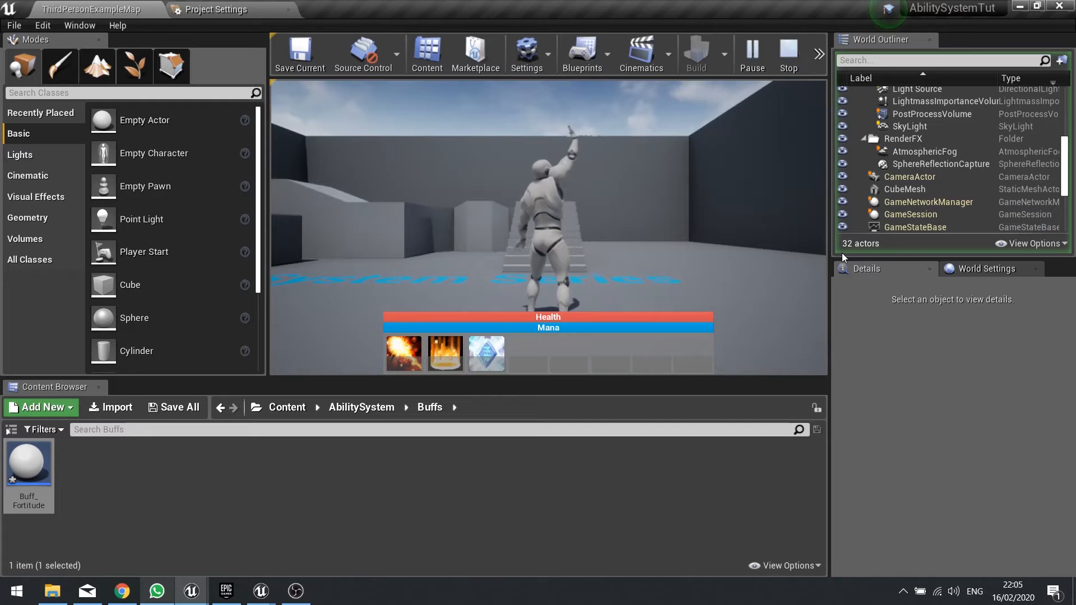